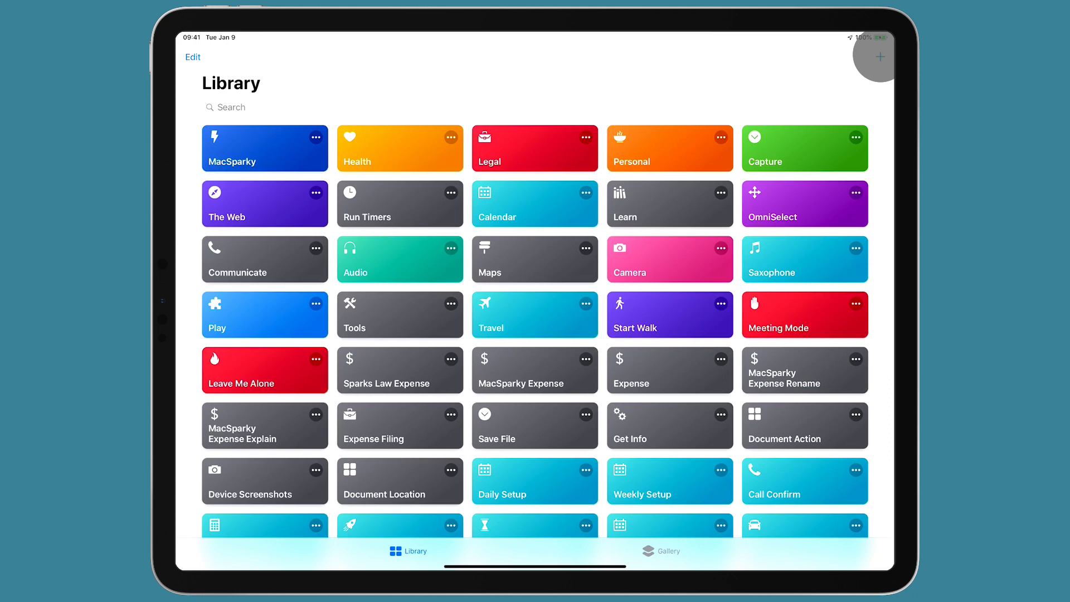
Step: Create a new shortcut and browse the Location actions down to the Weather section
click(879, 57)
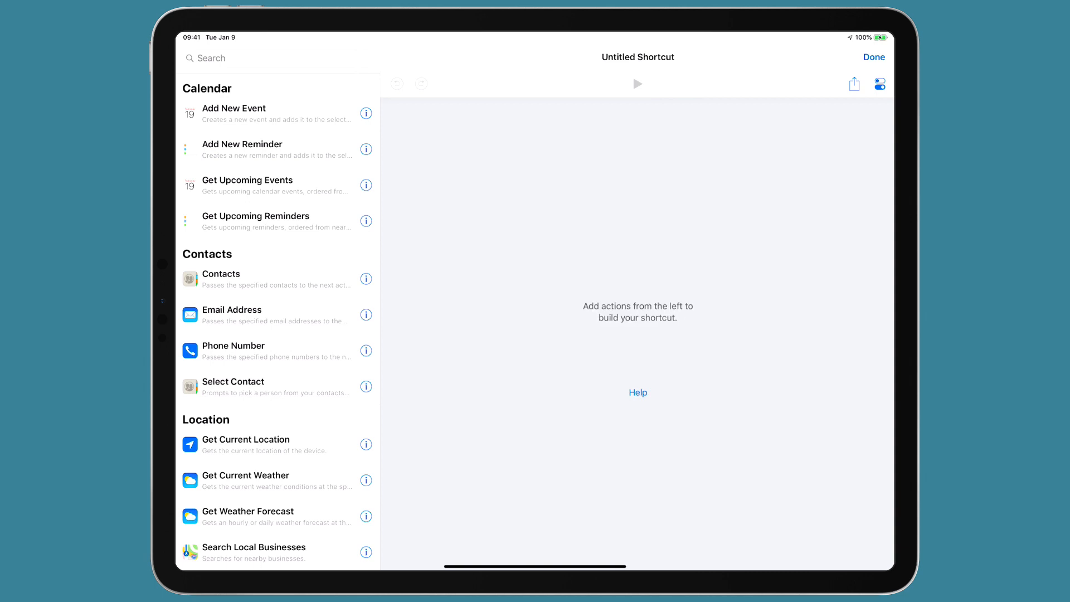
scroll(down, 3)
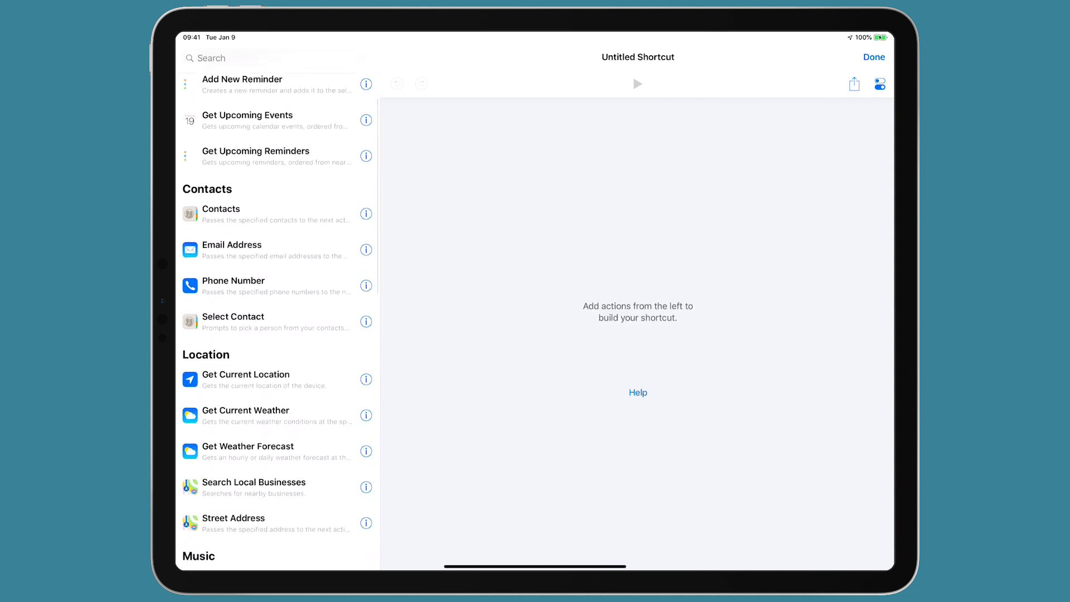
click(232, 58)
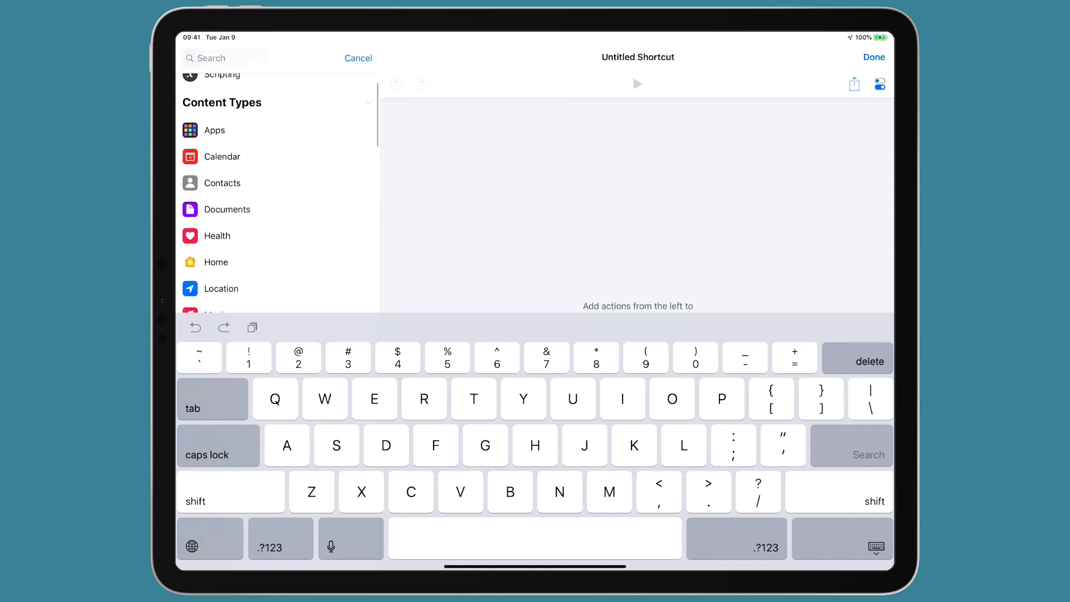
scroll(down, 3)
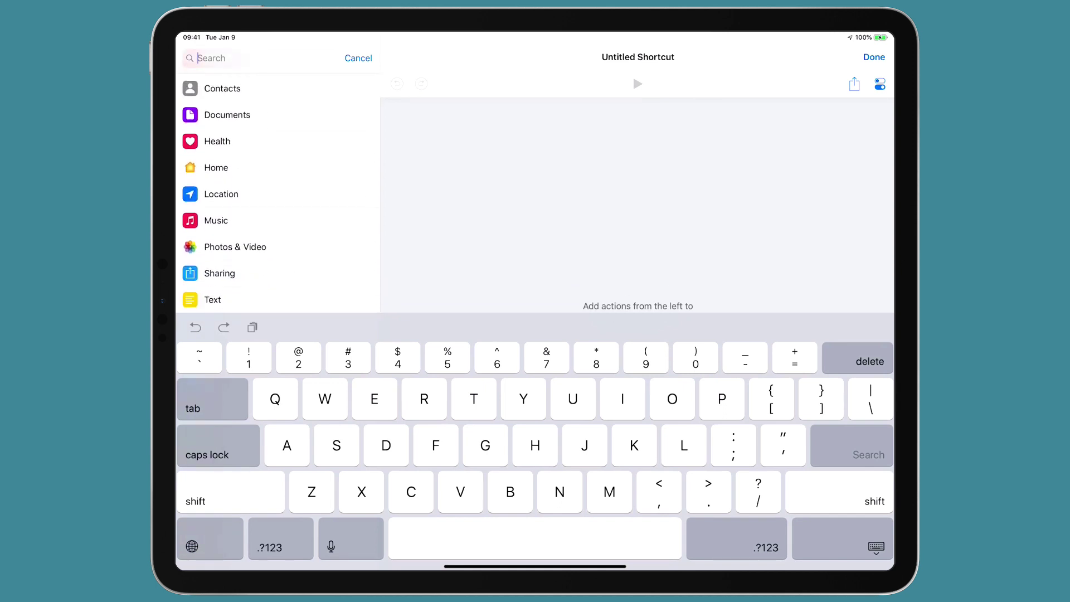
click(222, 194)
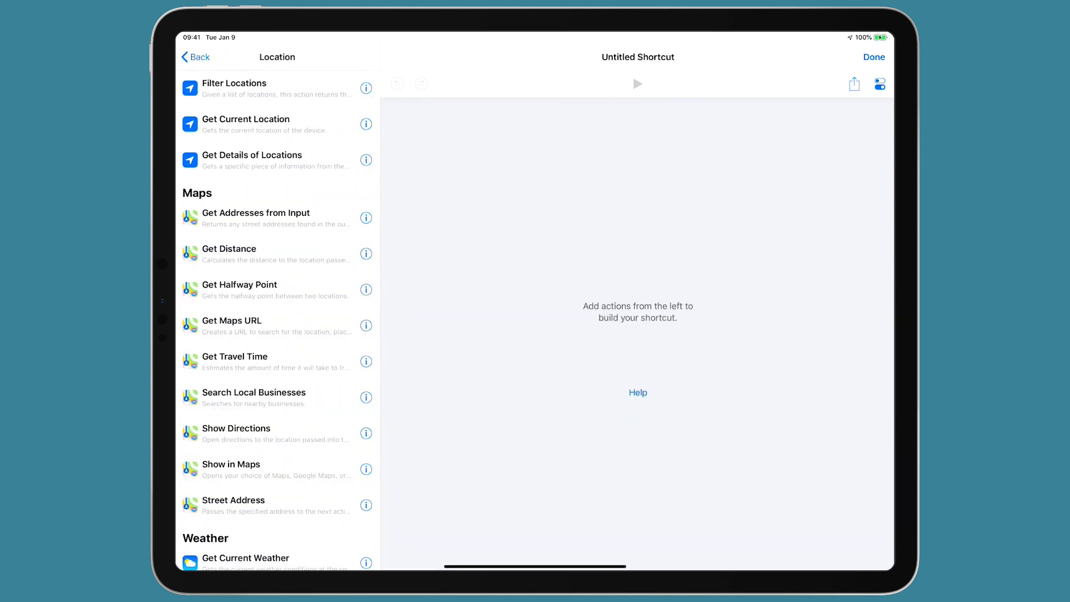
scroll(down, 3)
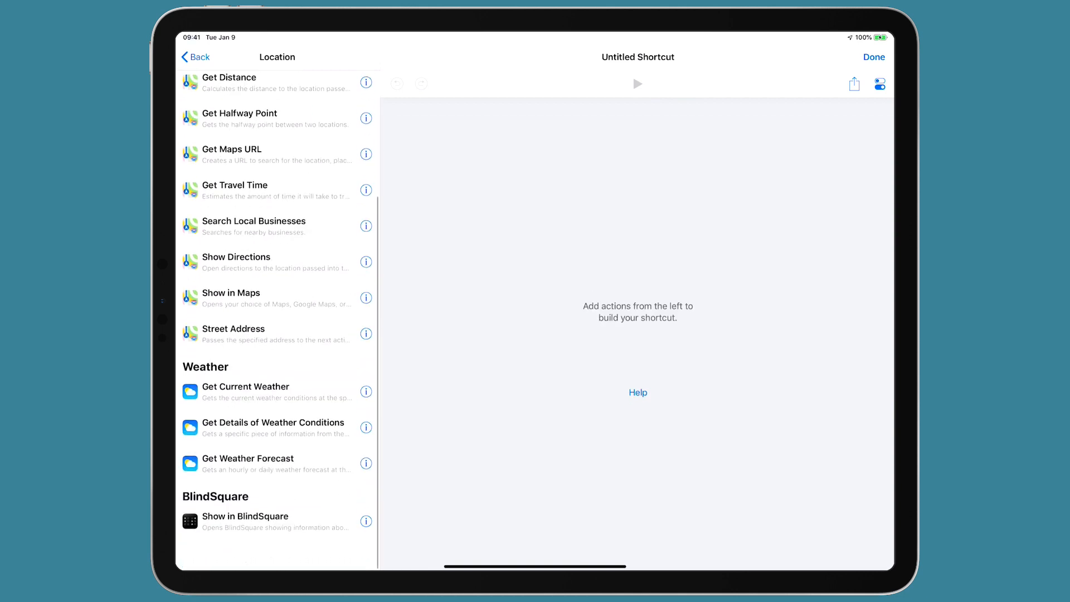
scroll(up, 3)
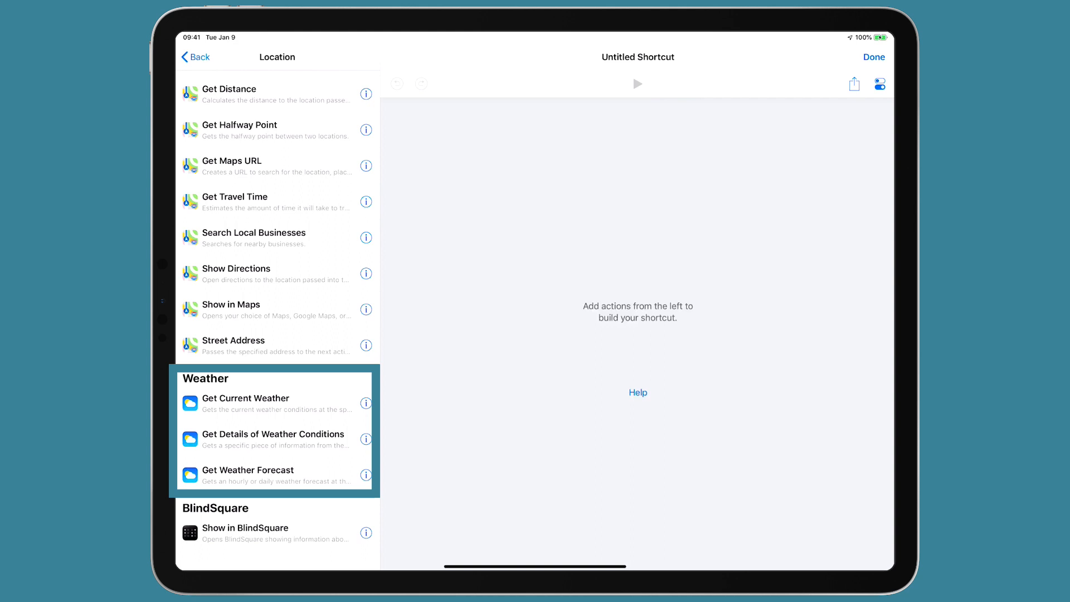
Step: Add Get Current Weather, allow location access, and set the custom location to 1313 Harbor Blvd, Anaheim, CA
click(273, 403)
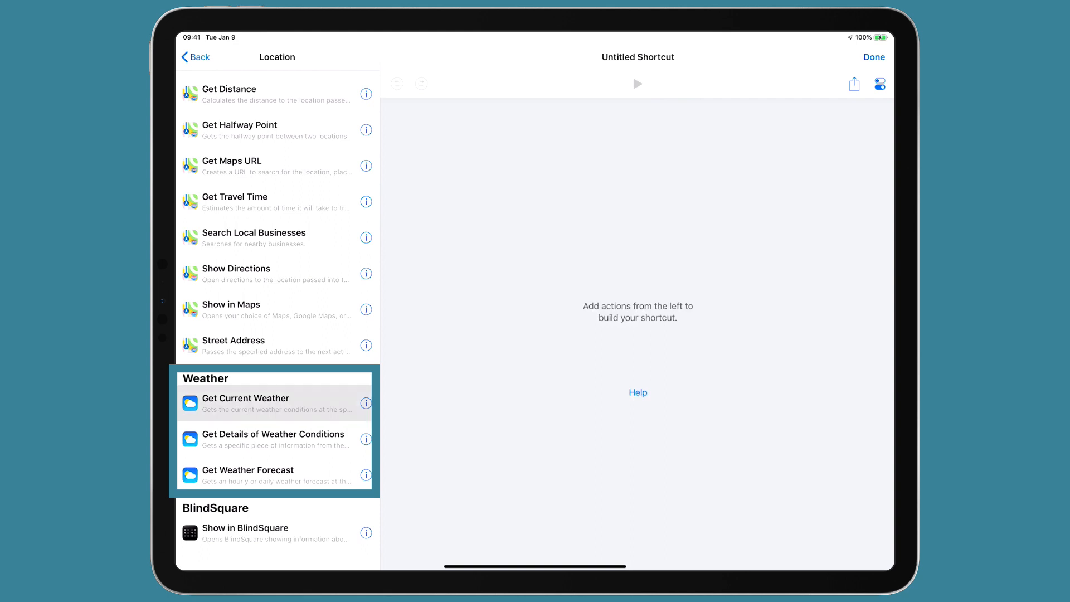
click(244, 397)
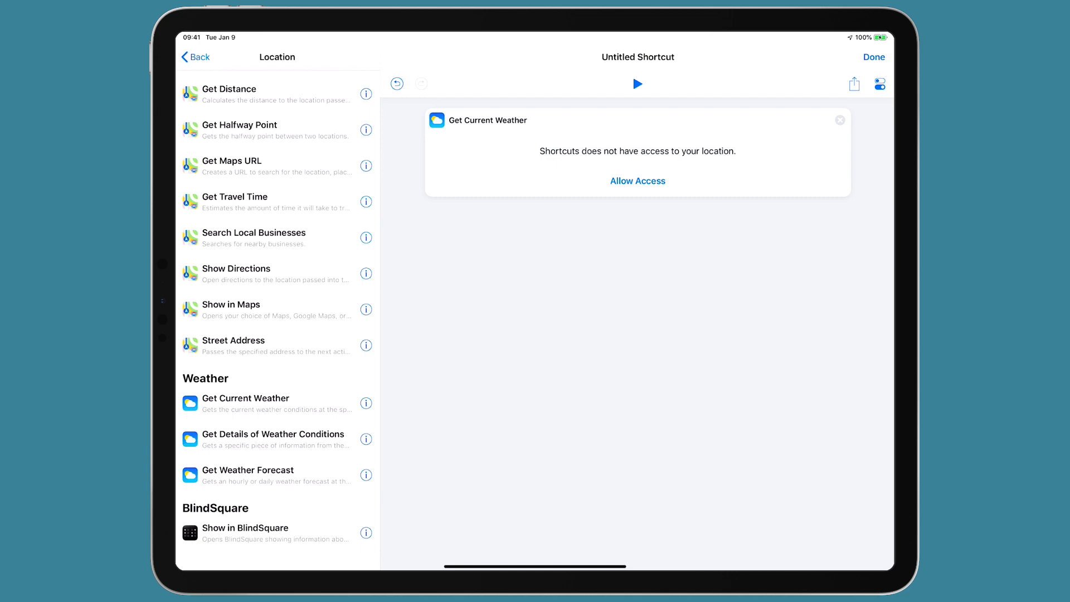
click(636, 180)
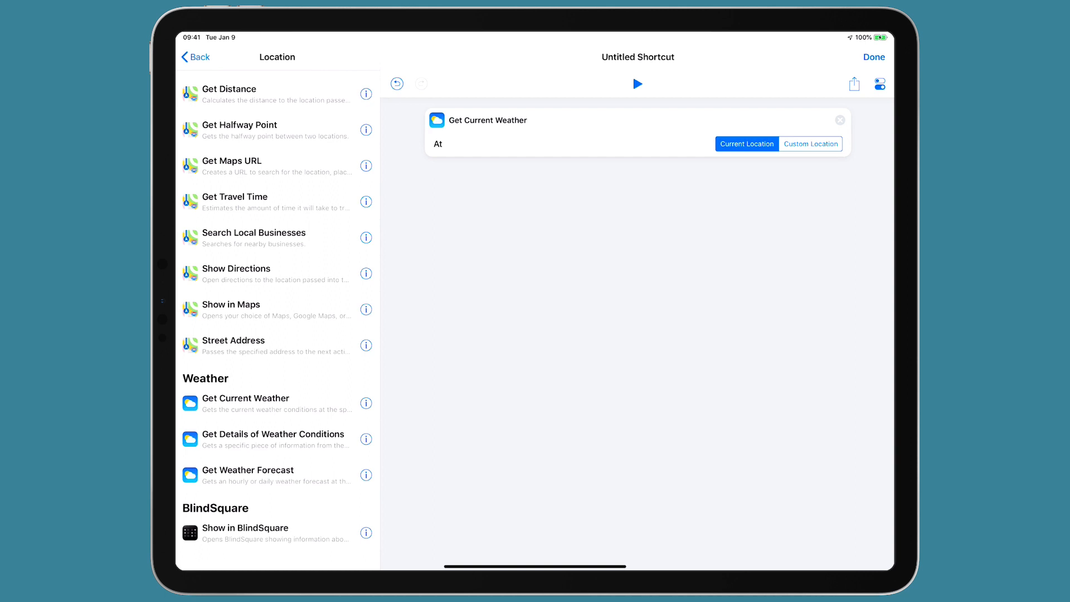
click(811, 143)
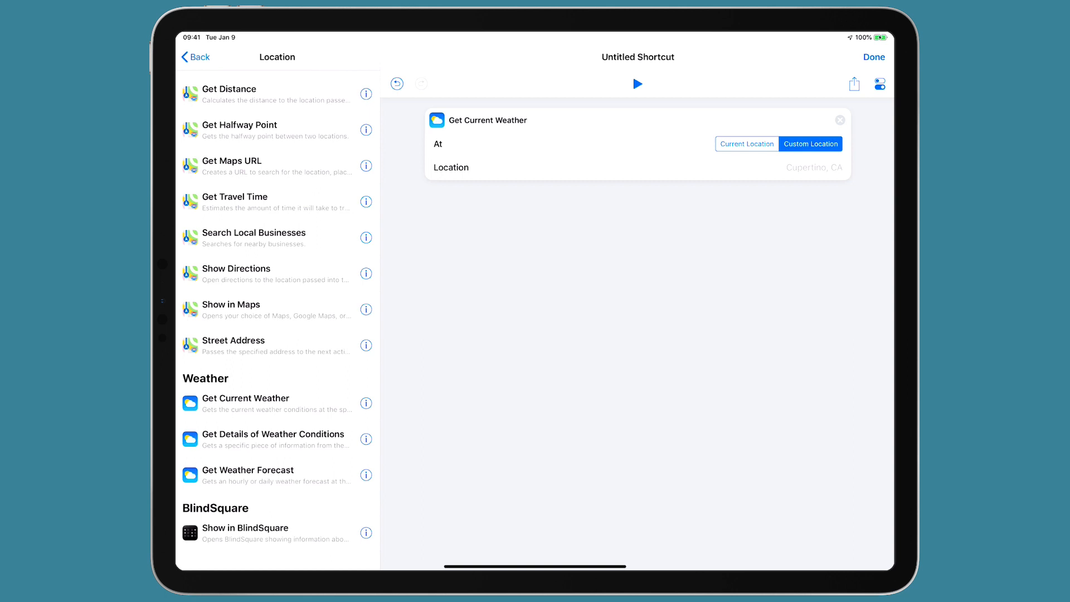
click(812, 167)
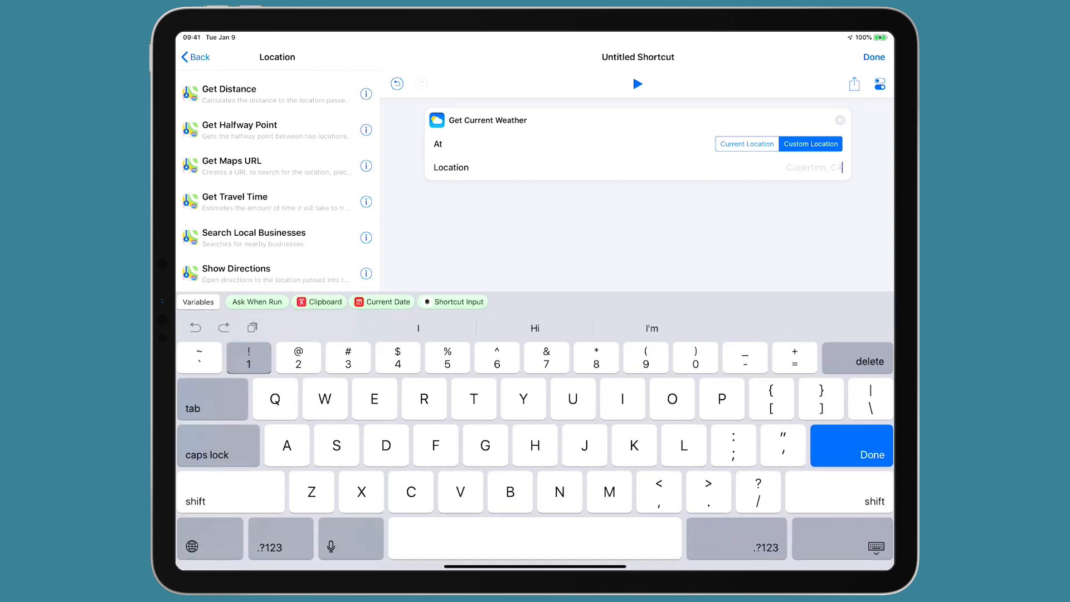
click(851, 445)
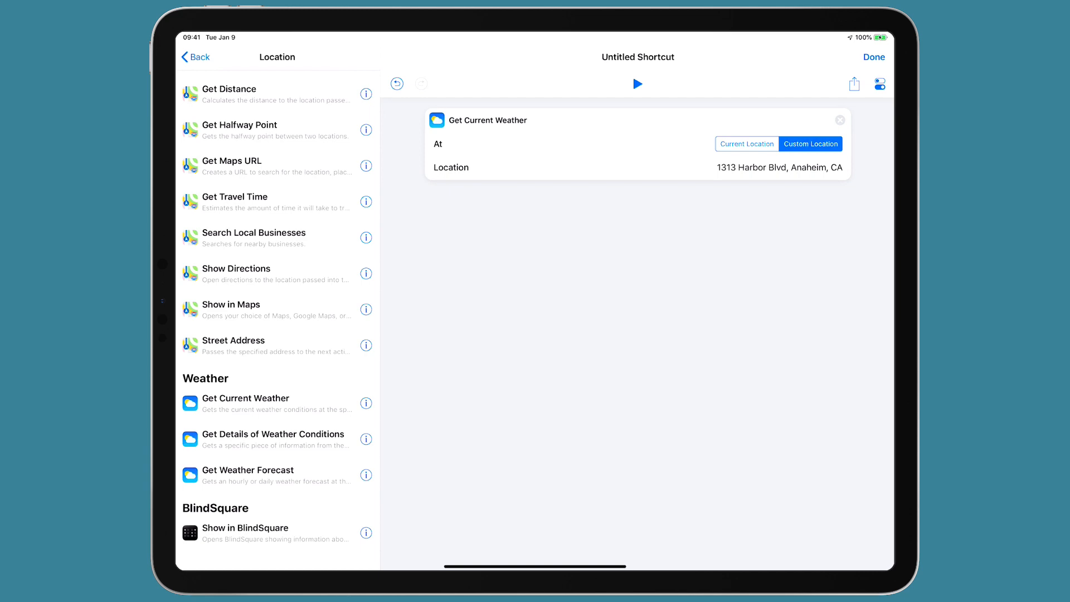
Step: Add a Show Alert titled 'Disneyland Weather' with message 'Today the Disneyland weather is as follows:'
scroll(up, 3)
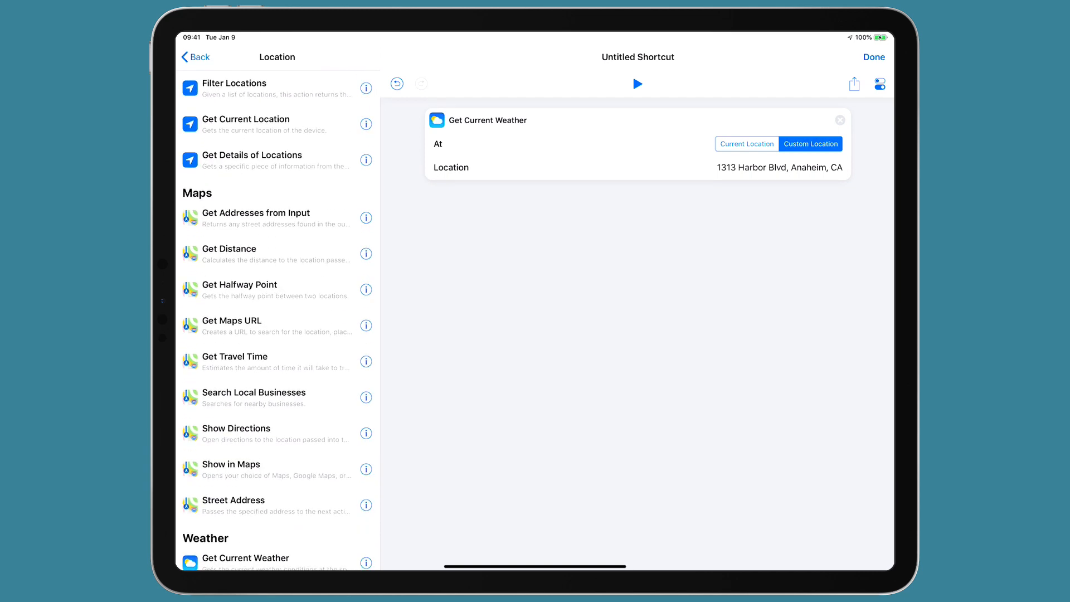
click(239, 57)
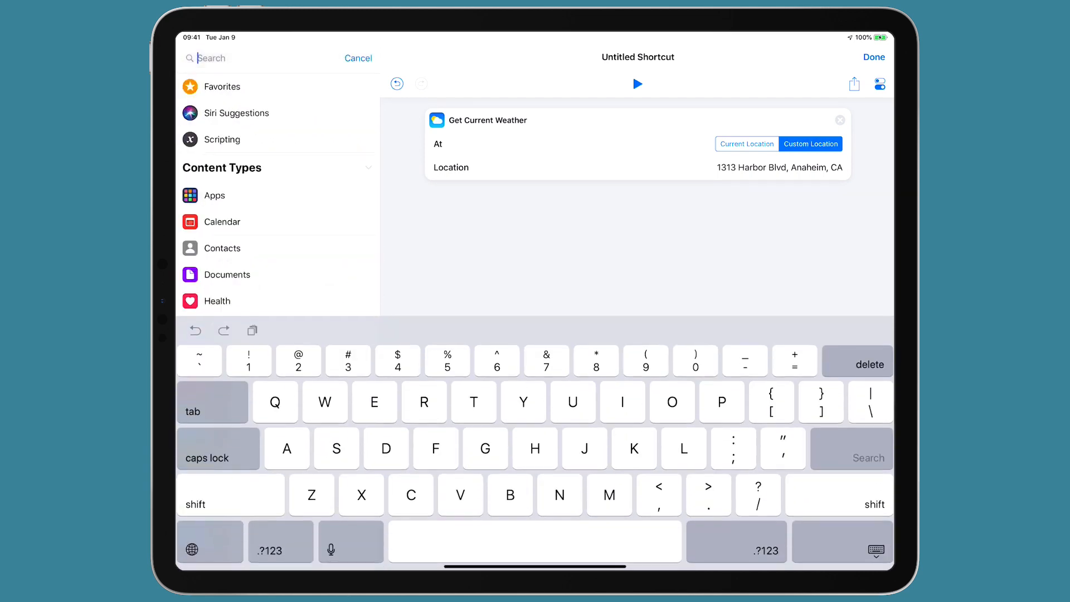
text(Displ)
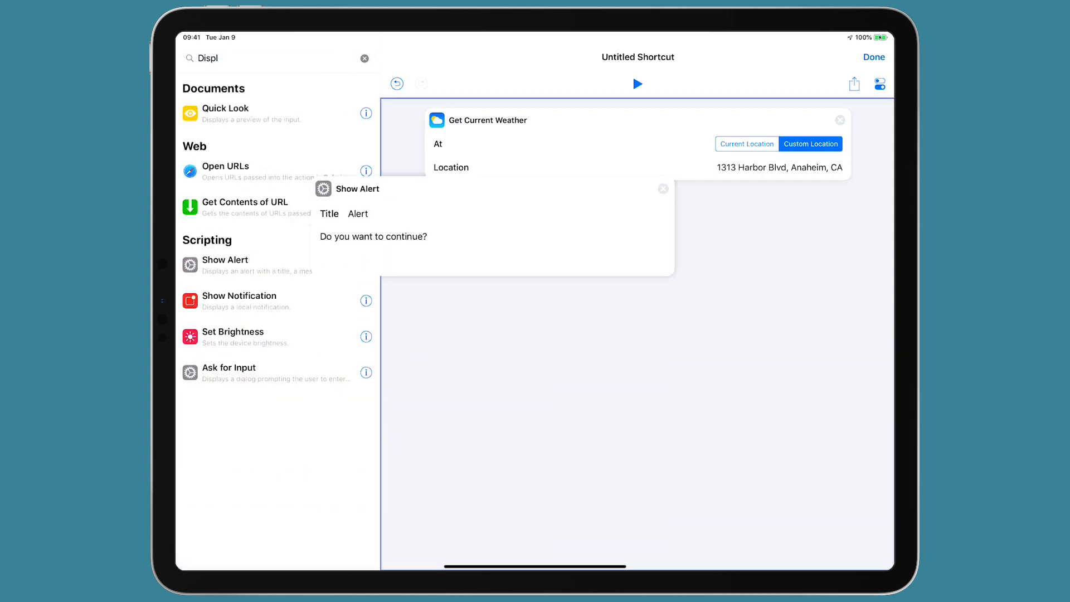
click(364, 58)
text(Today the)
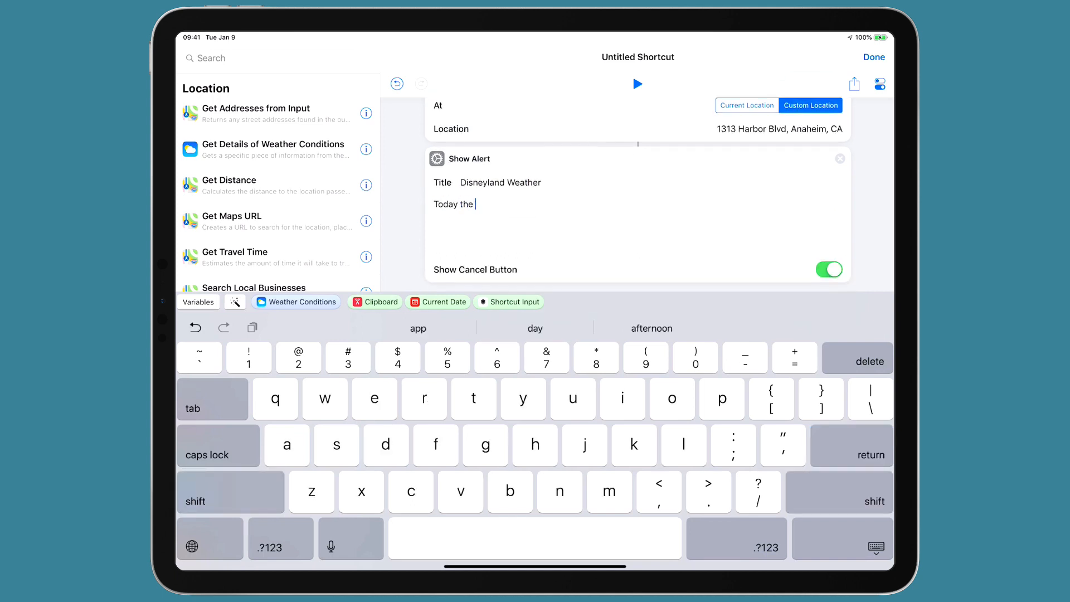
text(Disneyland weather is as follows:)
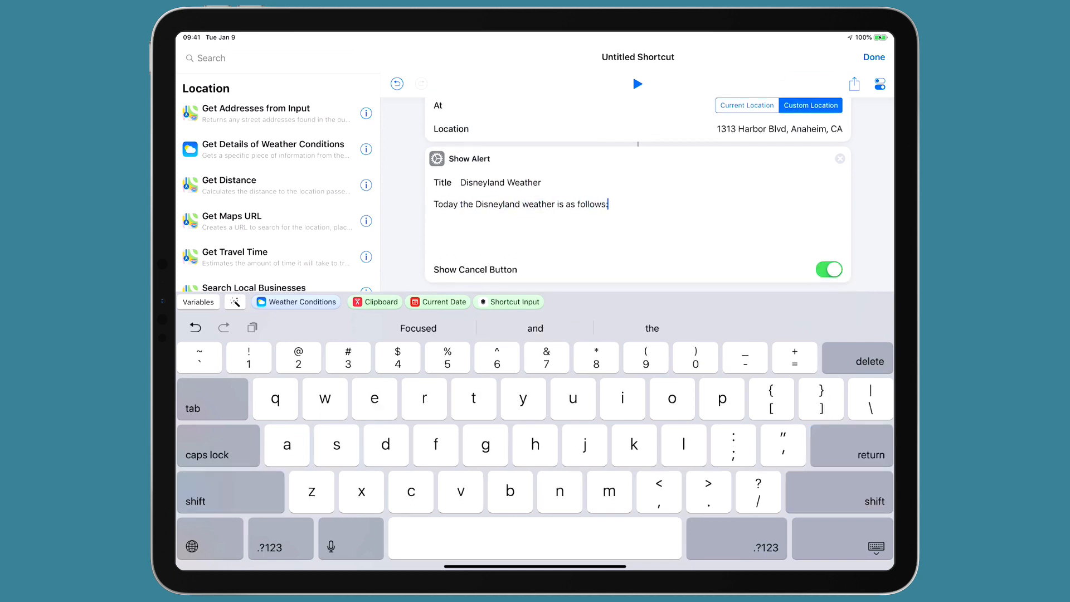
key(return)
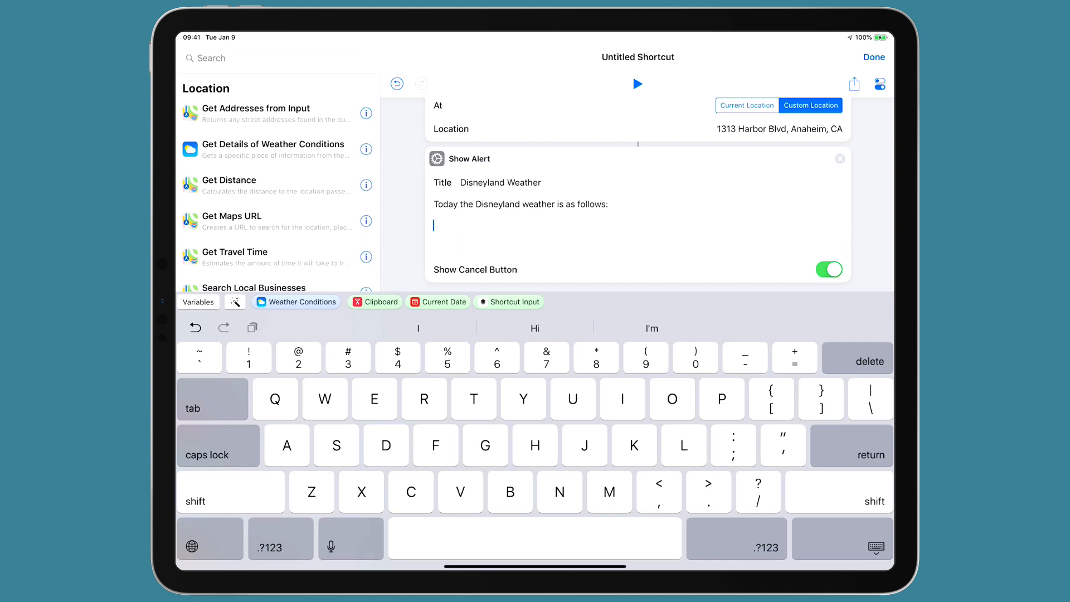
Step: Insert the Weather Conditions variable set to Temperature into the message, then start a new line
click(295, 301)
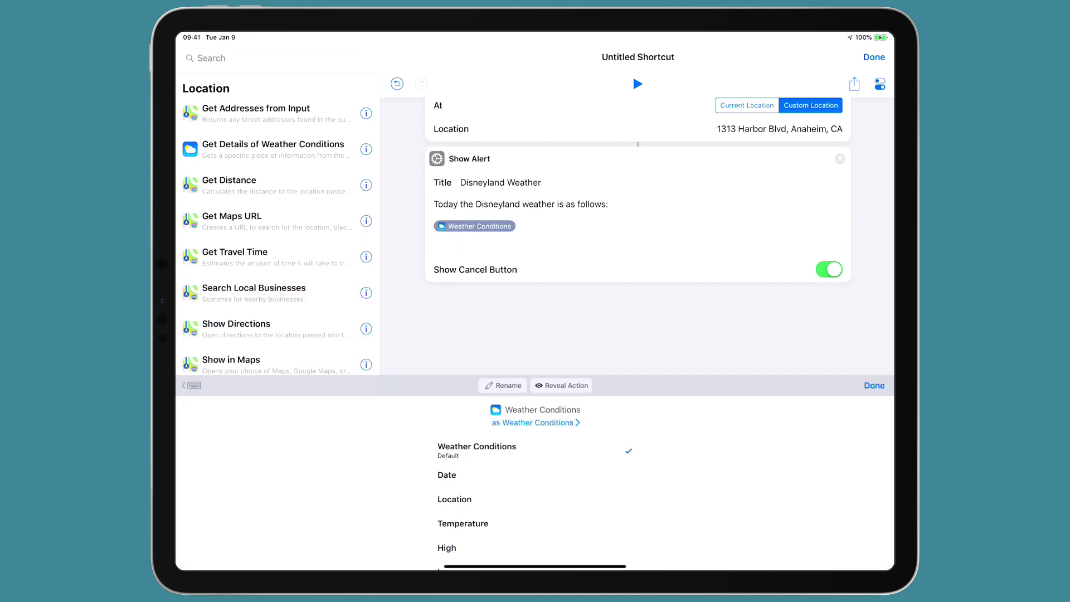
scroll(down, 3)
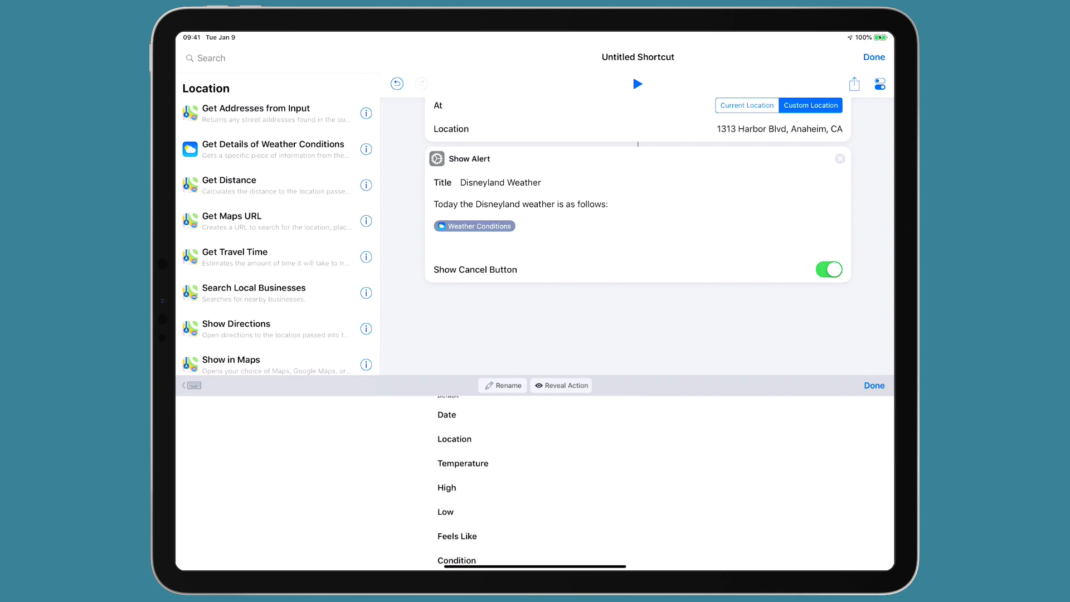
click(462, 463)
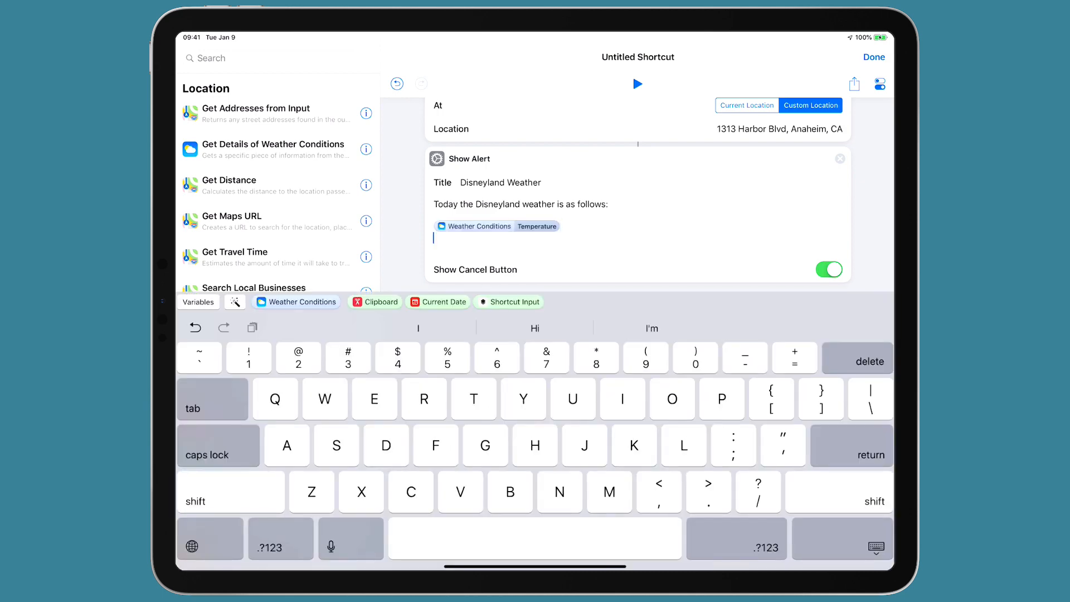
scroll(up, 3)
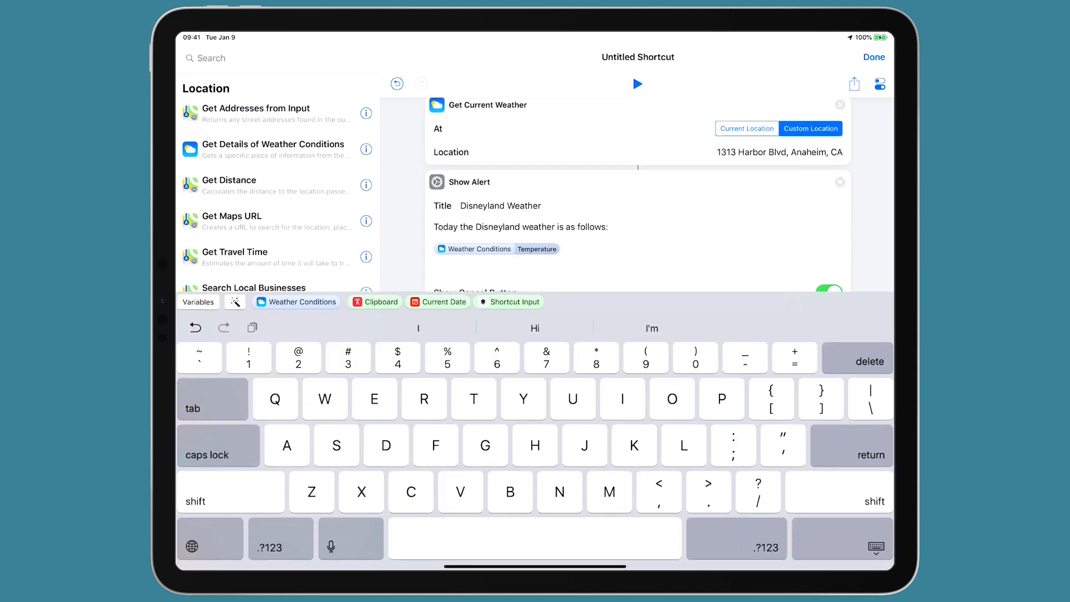
key(return)
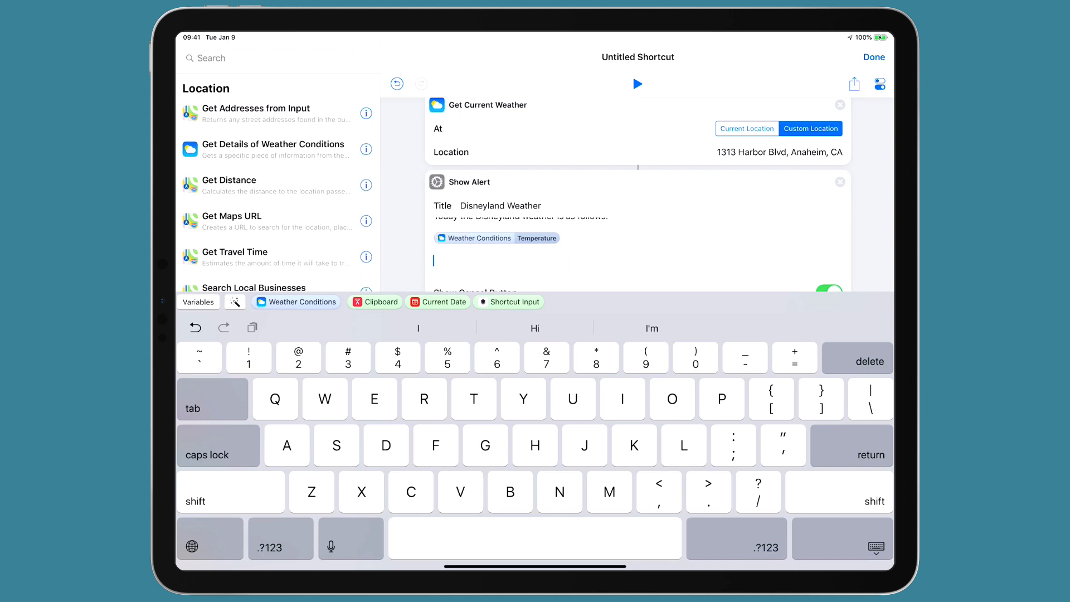
Step: Add 'The chance of rain is:' with the Precipitation Chance value, and begin the 'The UV' line
text(The)
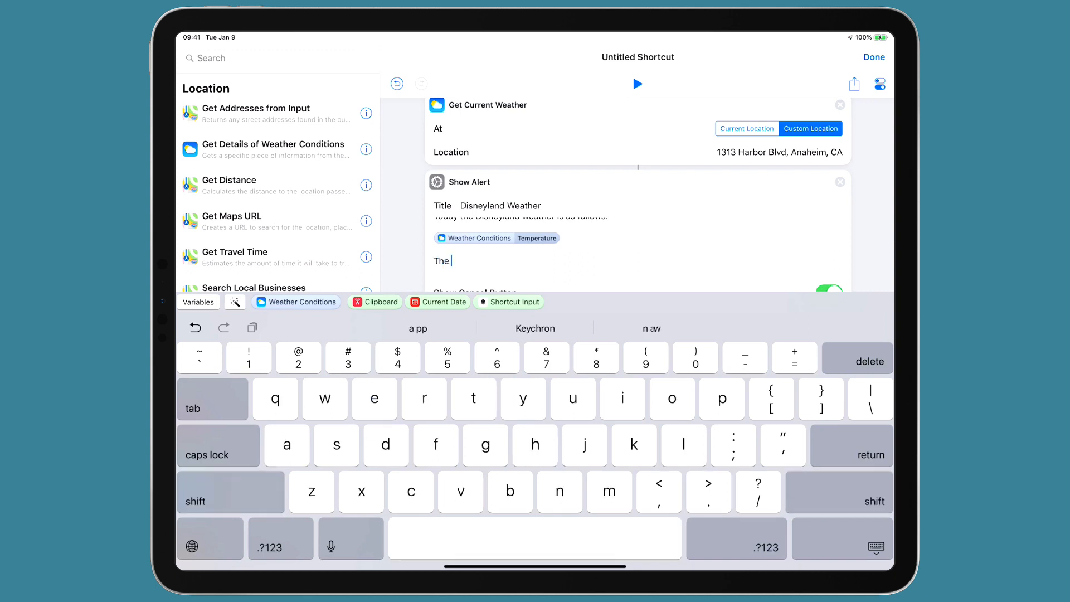
text(chance)
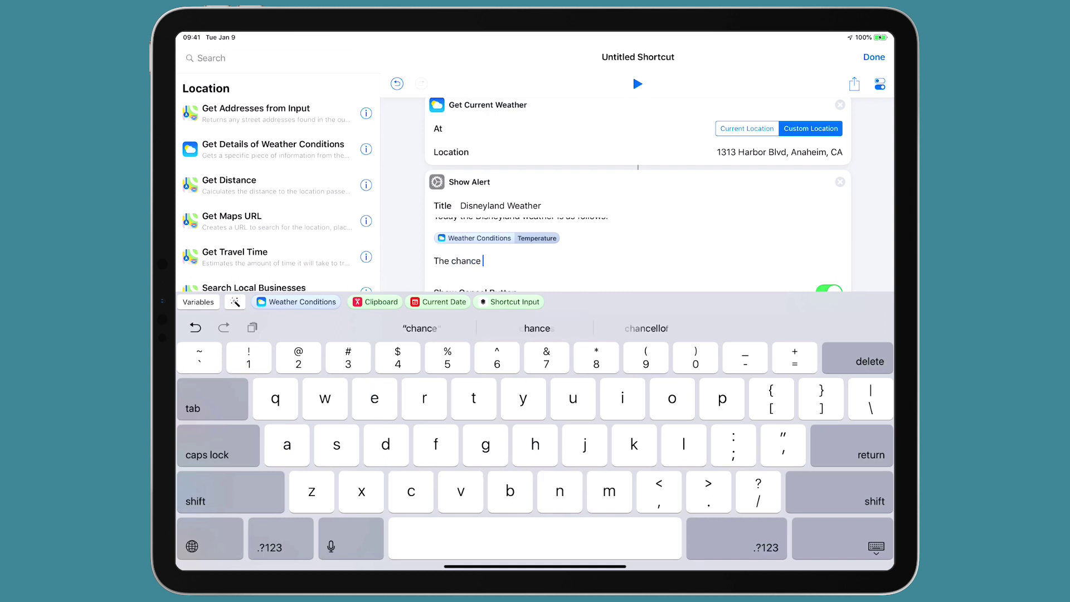
text(of rain)
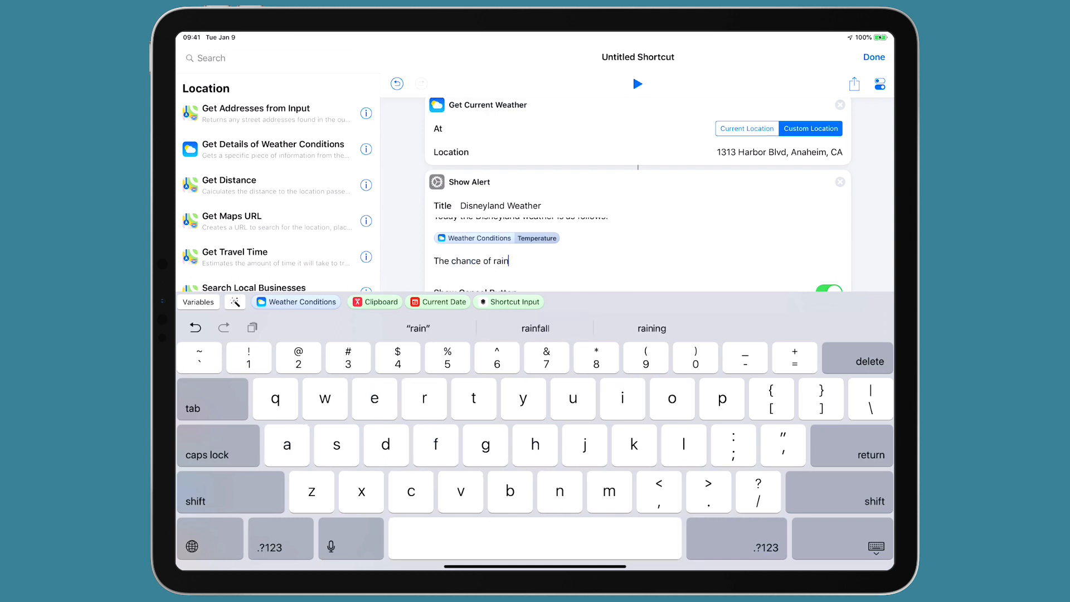
text(is)
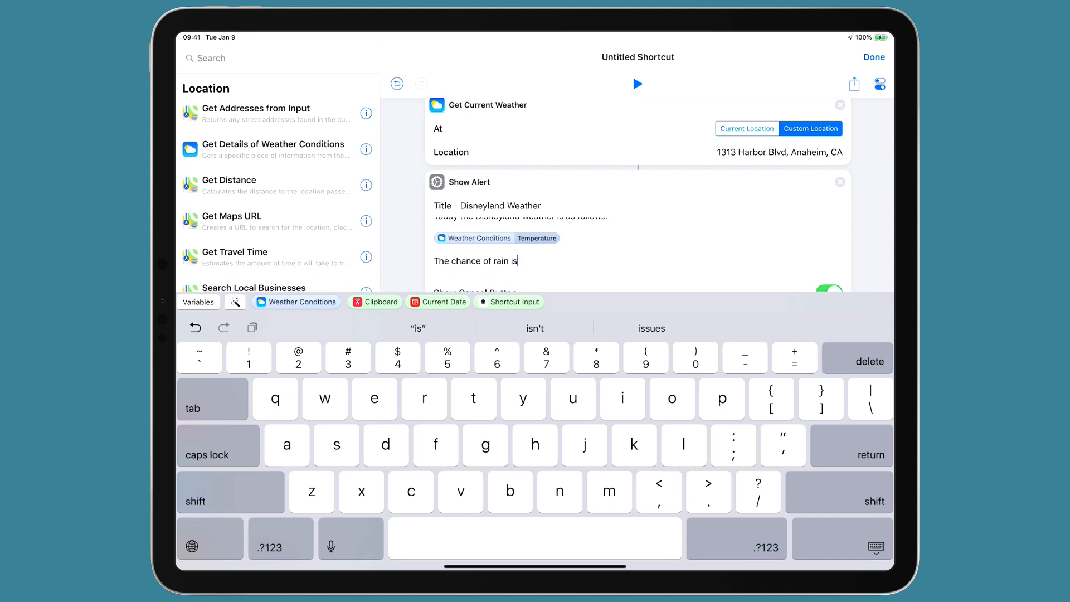
key(return)
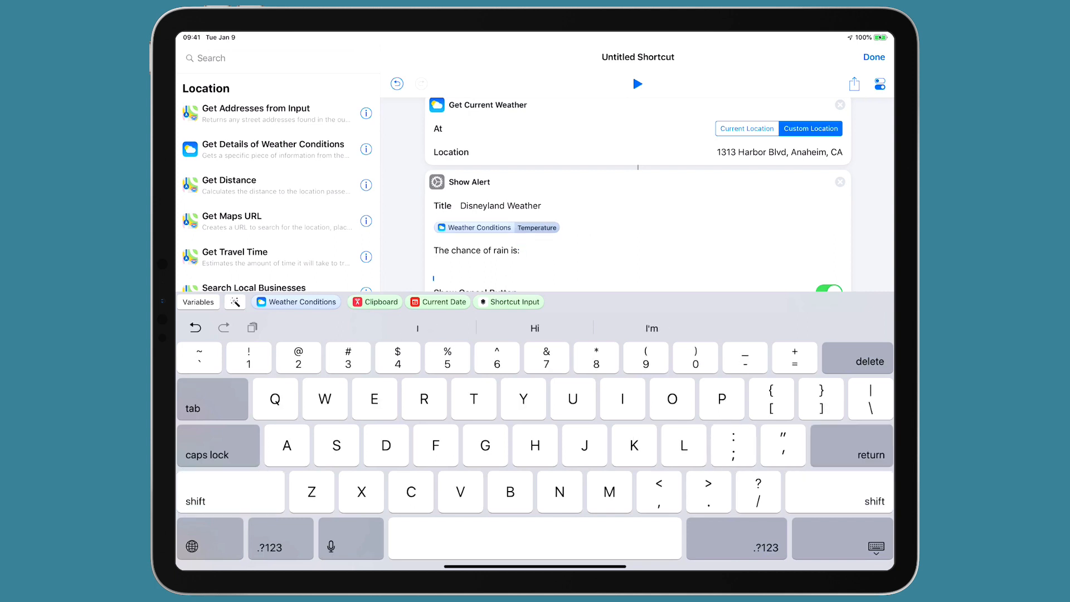
click(295, 301)
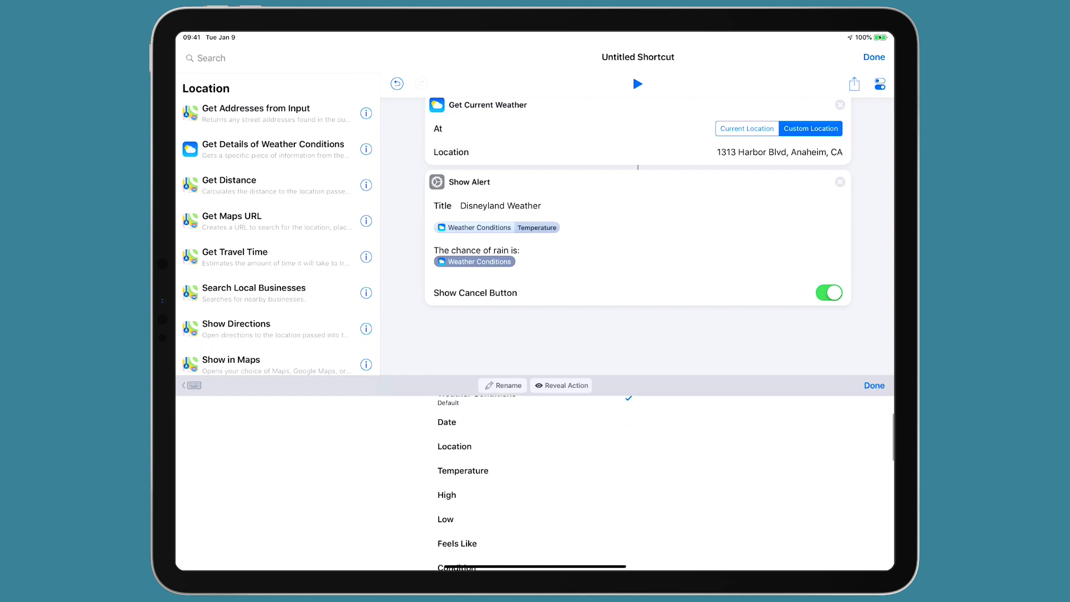
scroll(down, 3)
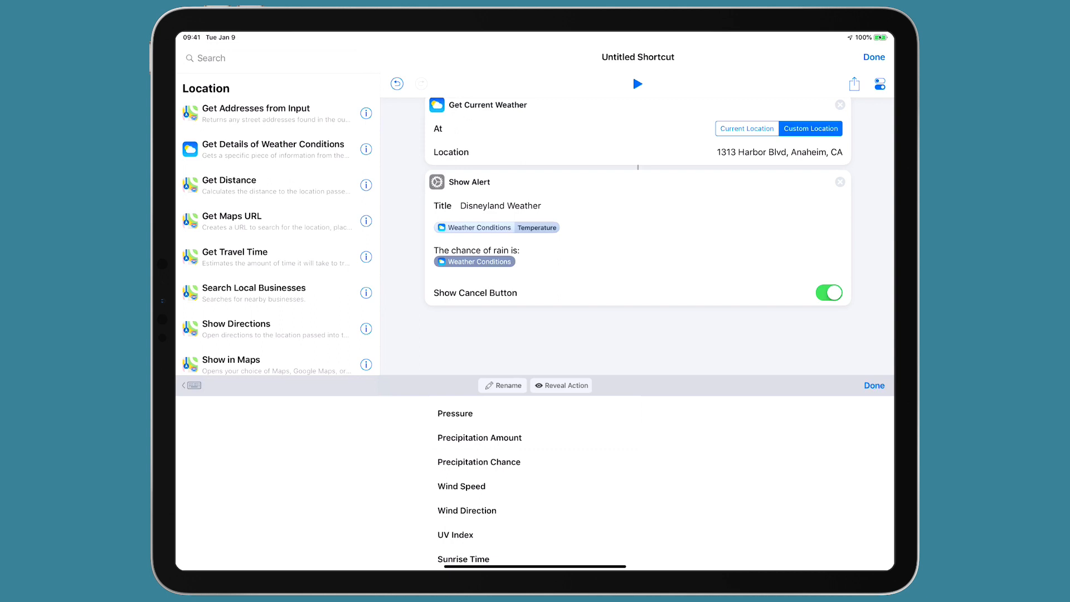
click(478, 461)
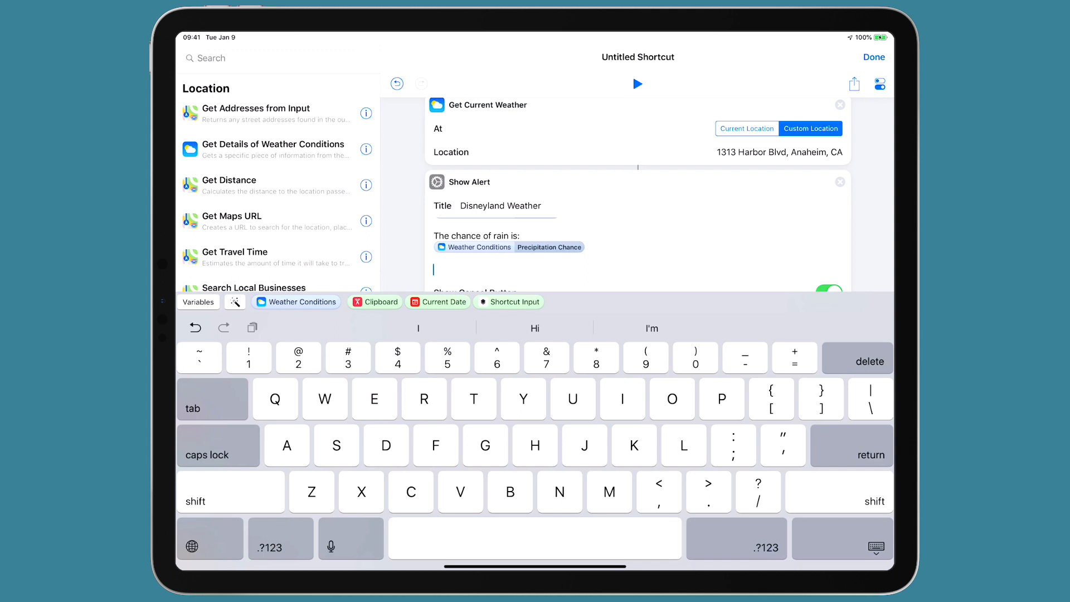
text(The)
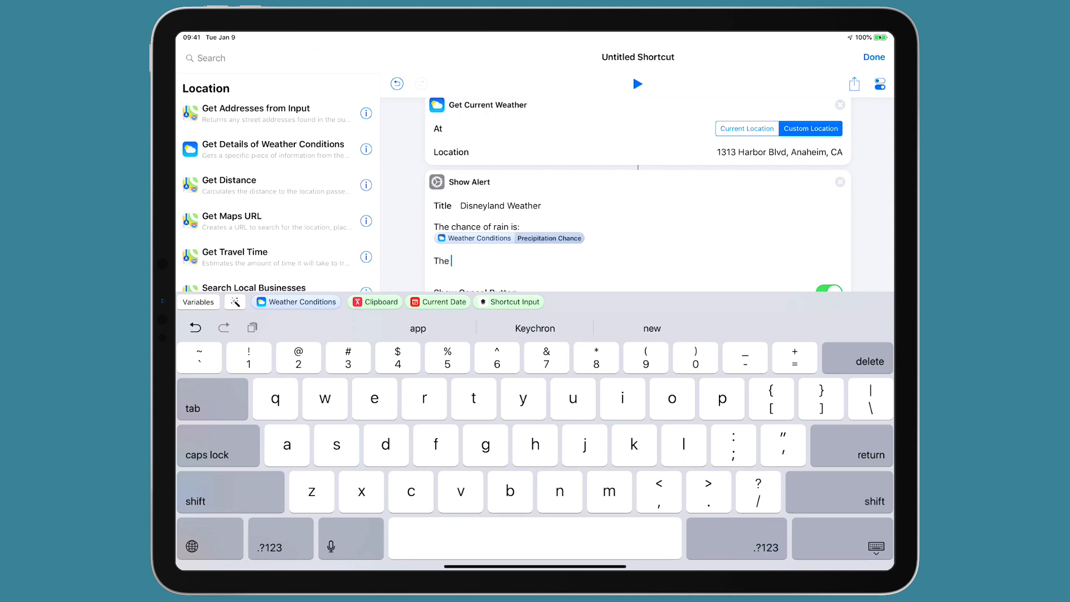
text(UV inde)
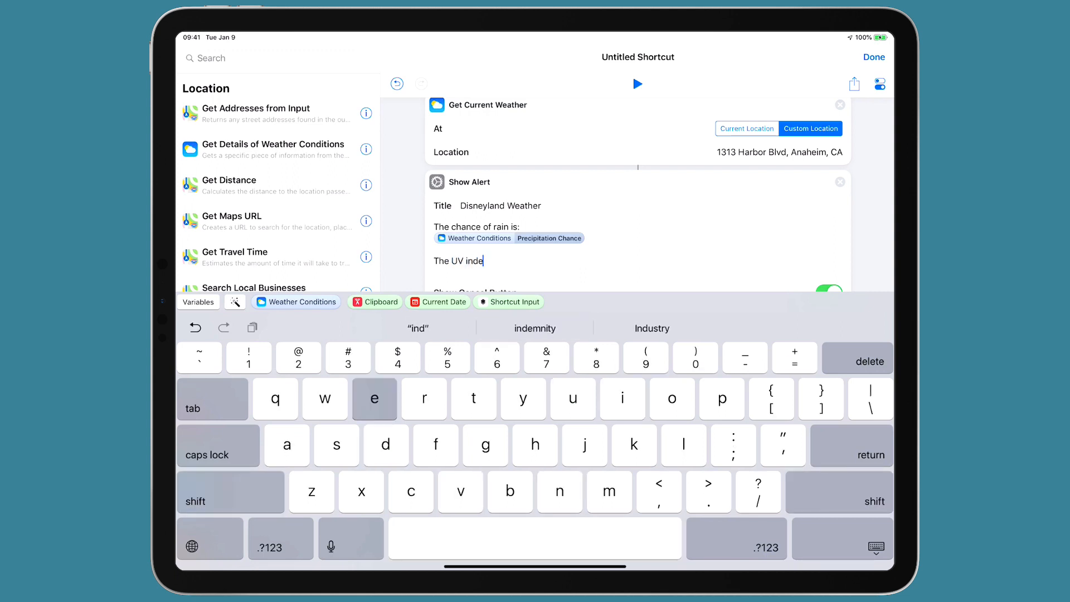
Step: Finish the 'The UV index is:' line with the UV Index weather value
text(x)
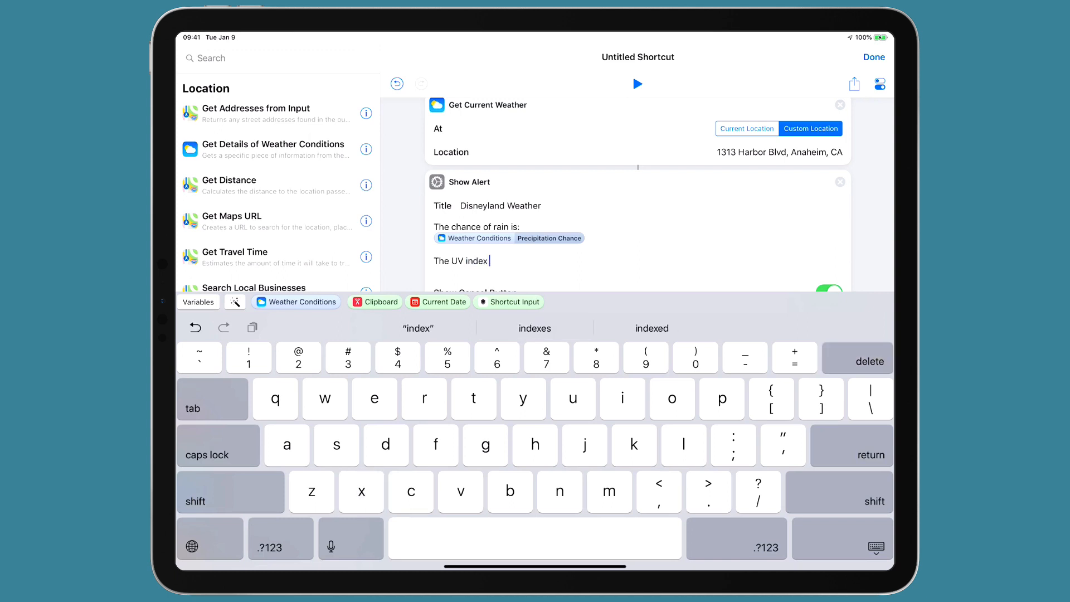
text(is:)
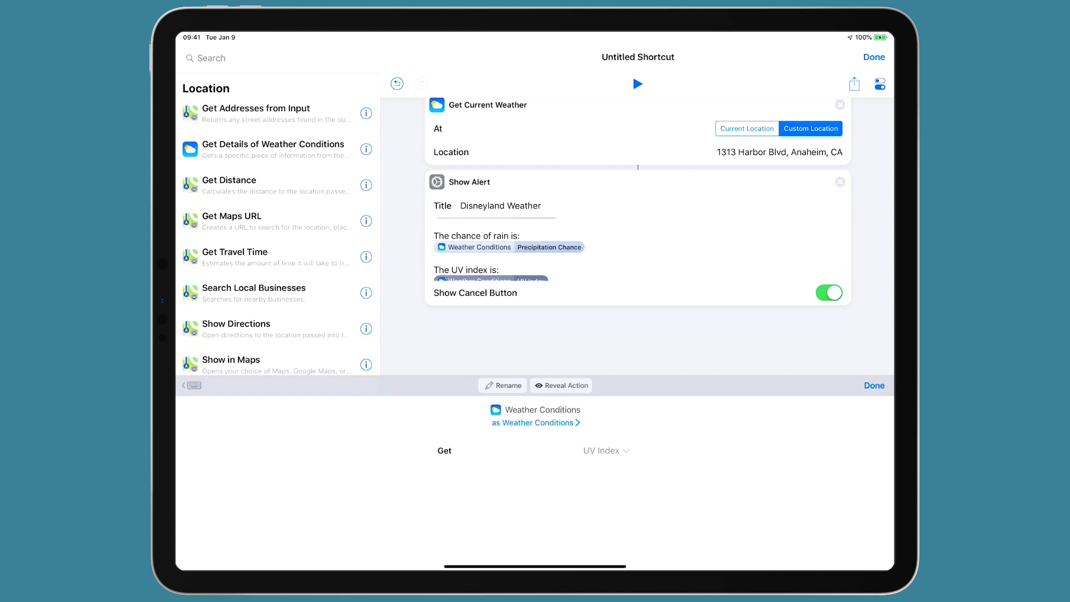
click(872, 385)
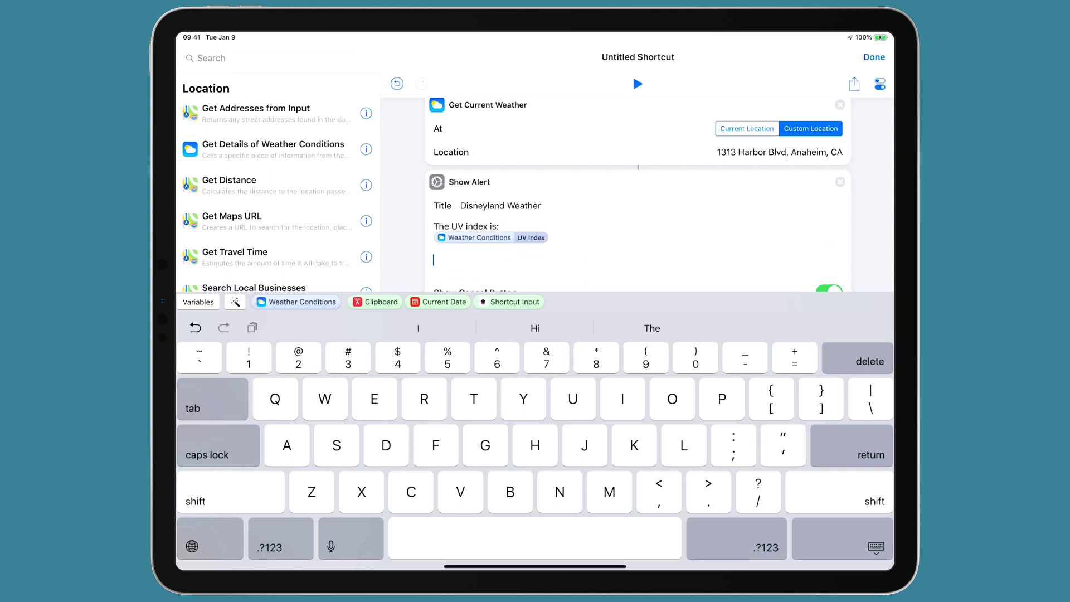
Step: Add a 'Sunset is at:' line showing the Weather Conditions Sunset Time value
text(Sunset is a)
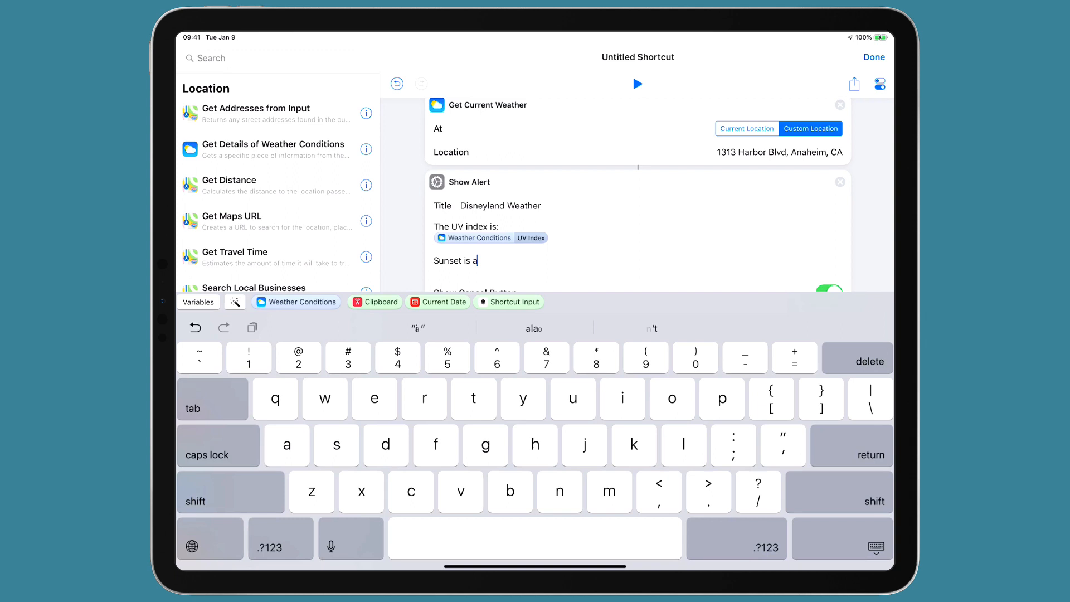
text(t:)
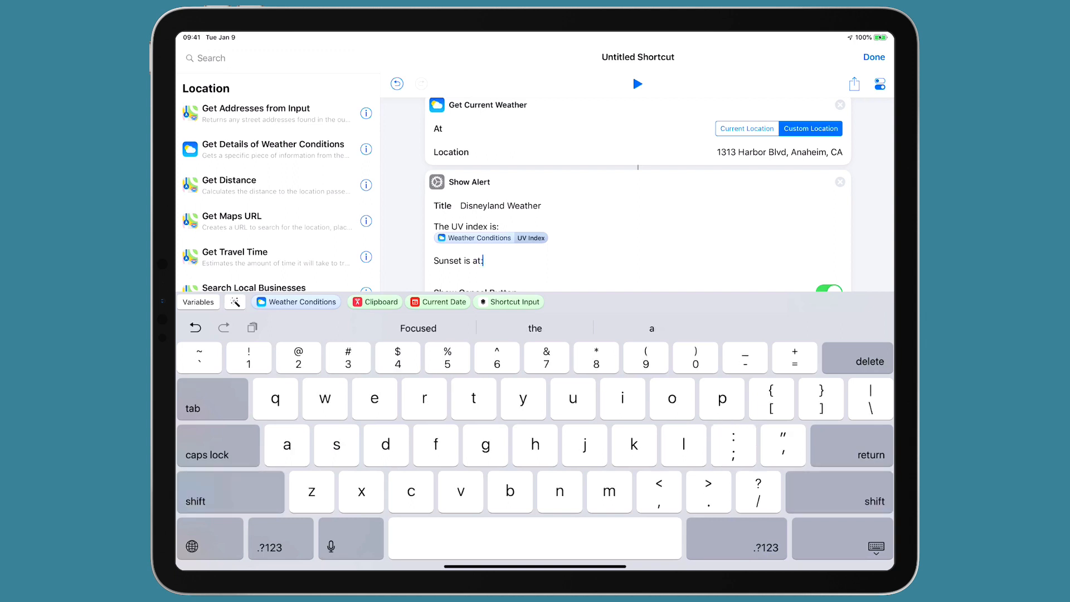
click(301, 302)
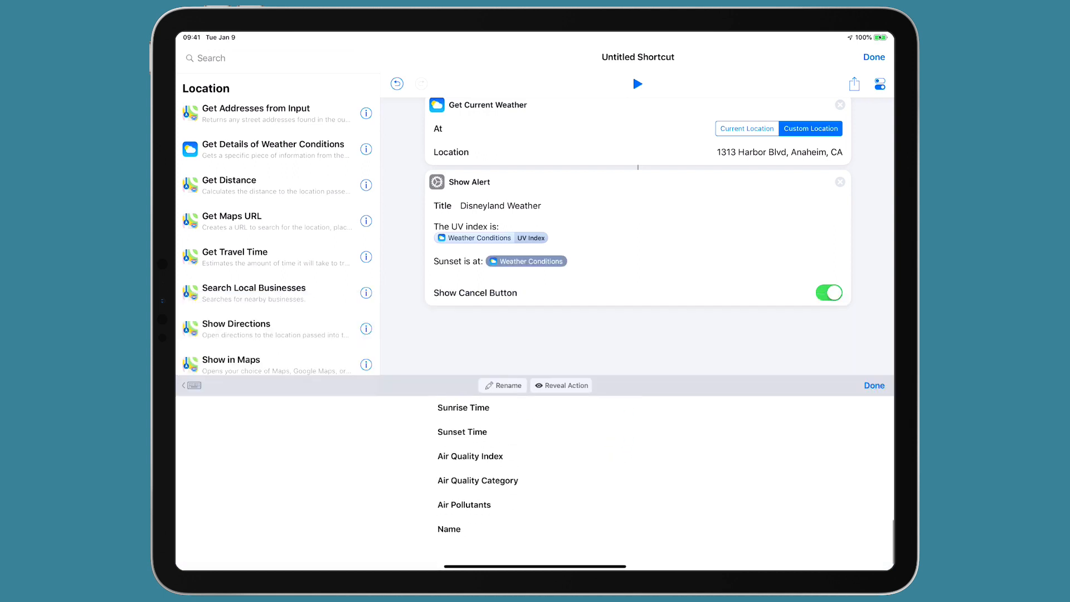
click(462, 431)
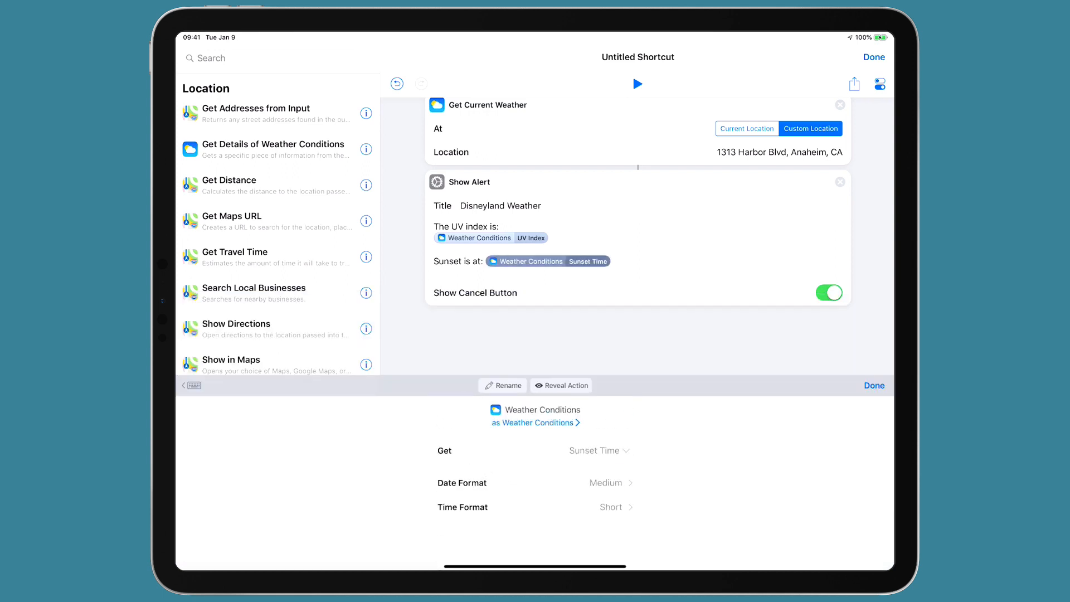
click(872, 385)
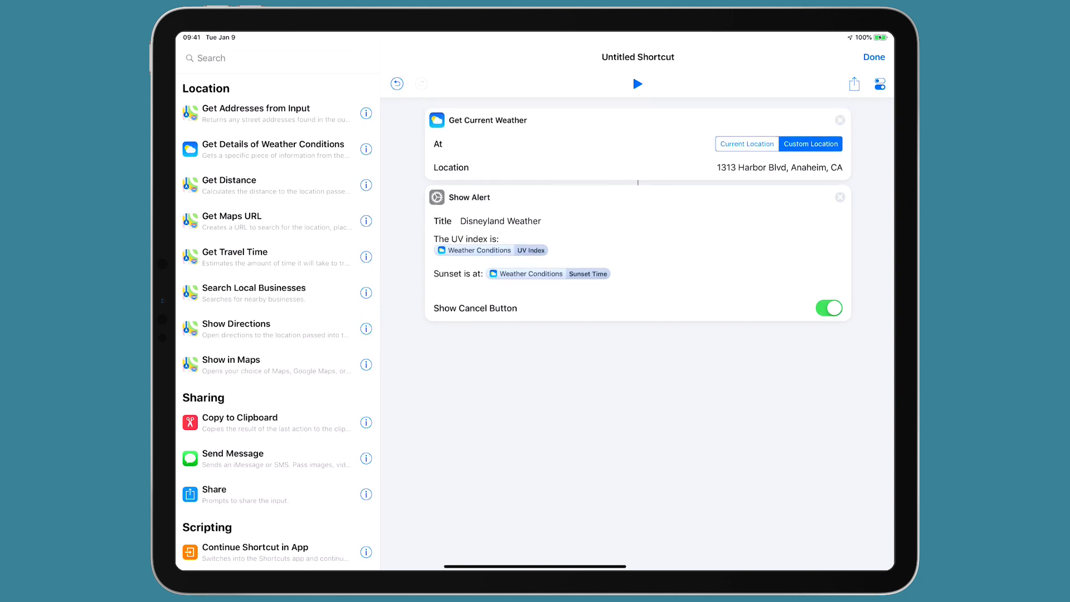
Step: Rename the shortcut to Disneyland Weather
click(636, 83)
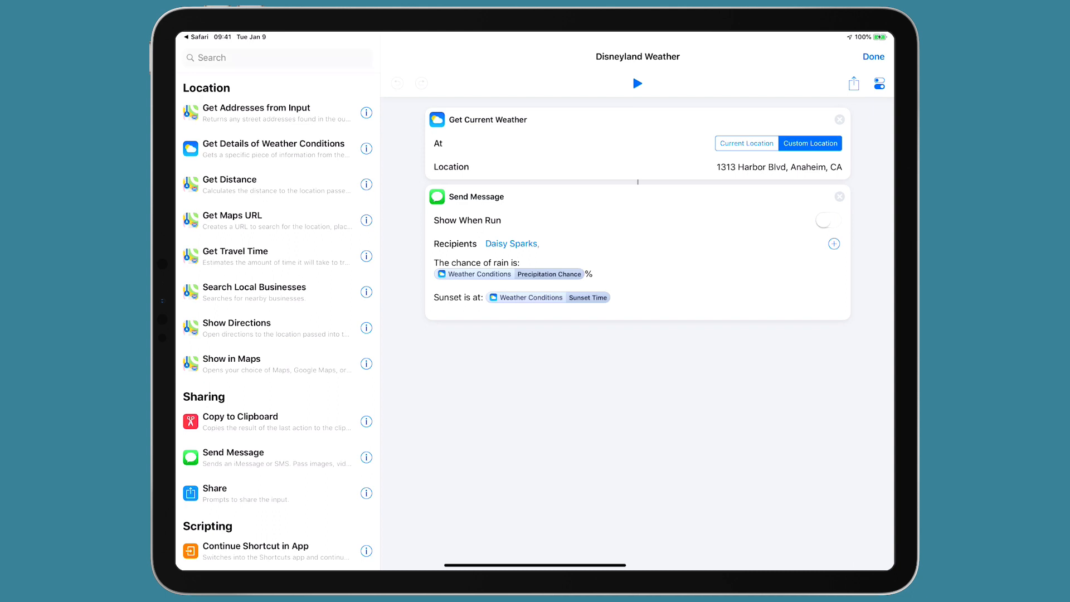
Step: Add Send Message with Show When Run off, test-run the shortcut, and return to the library
text(Send mess)
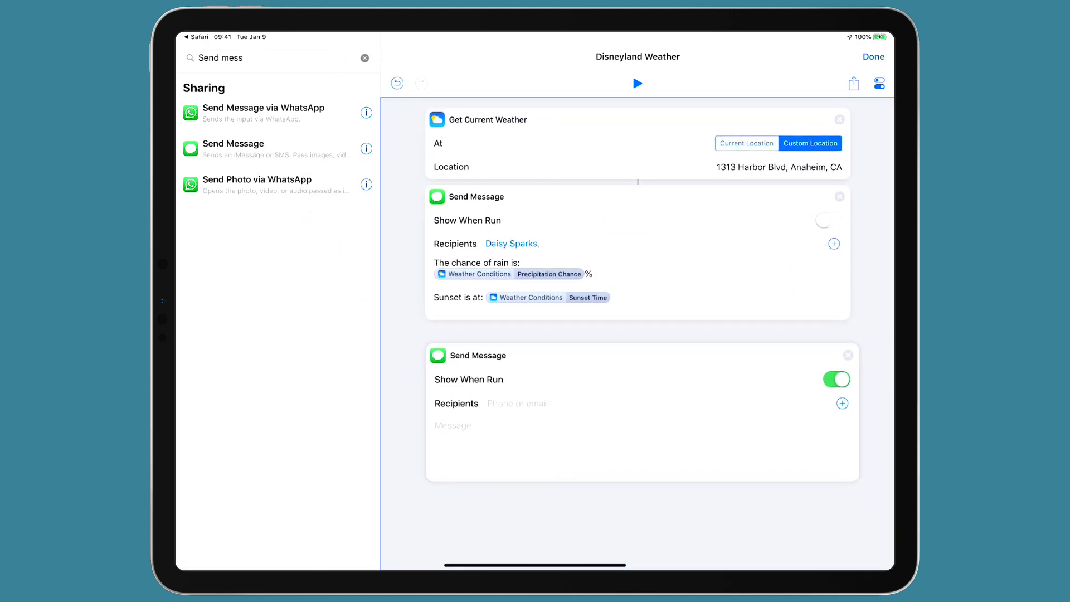
click(364, 57)
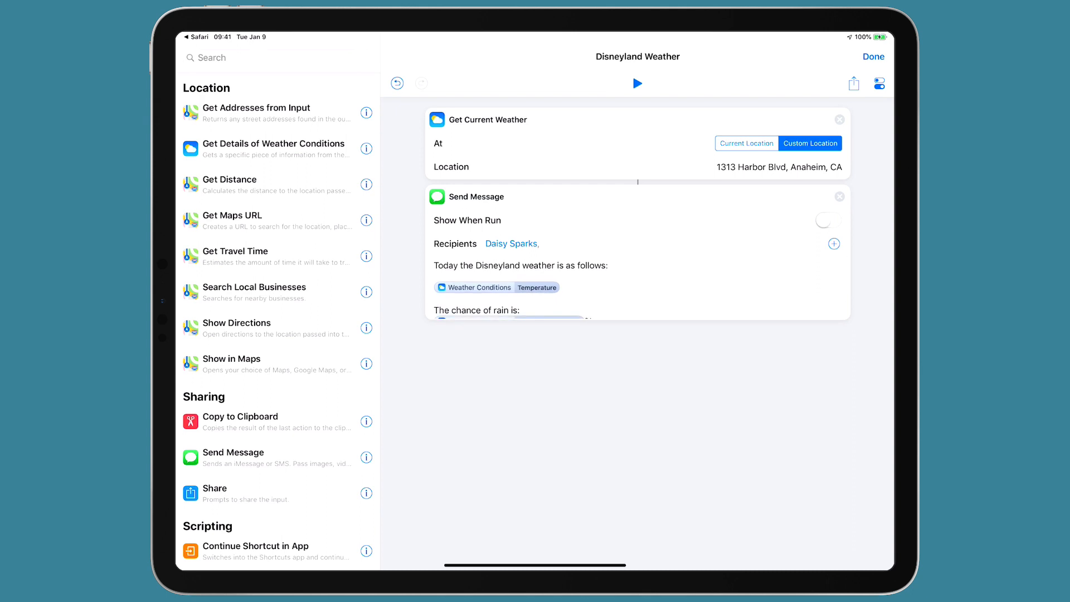
click(827, 219)
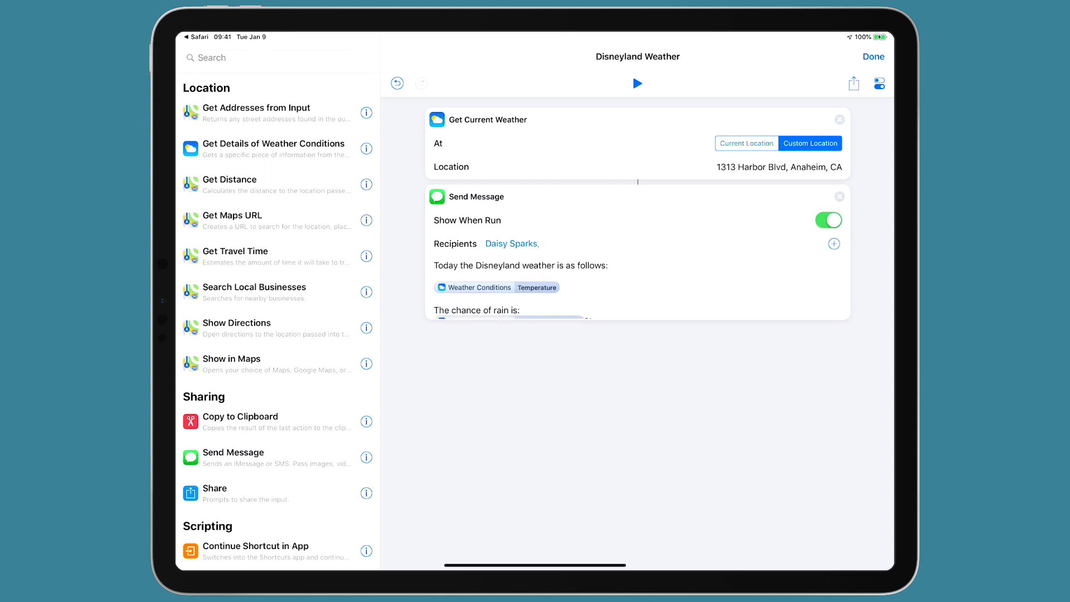
click(828, 220)
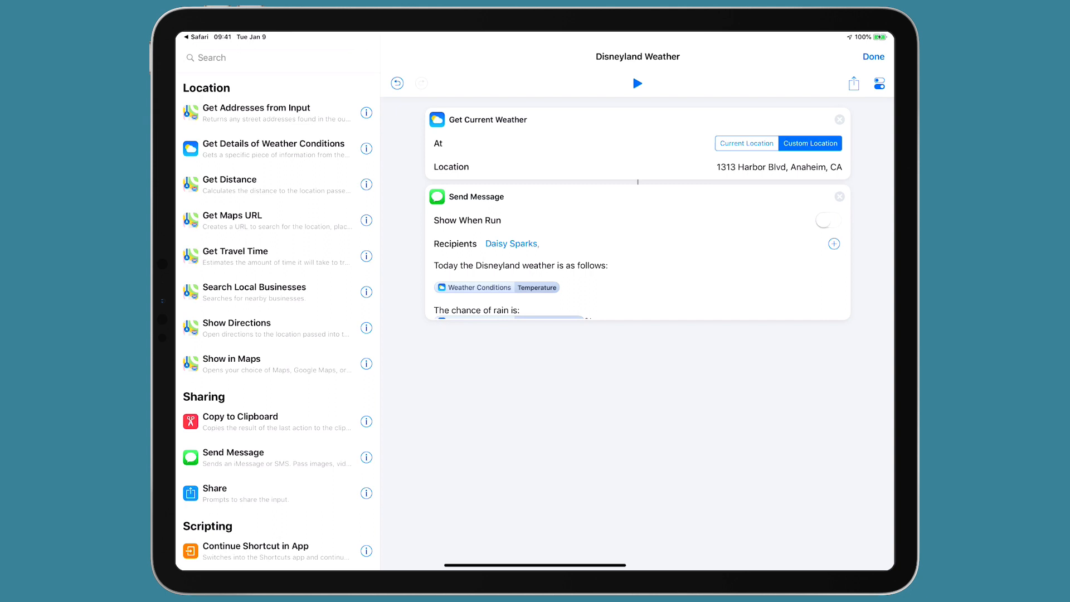
click(636, 83)
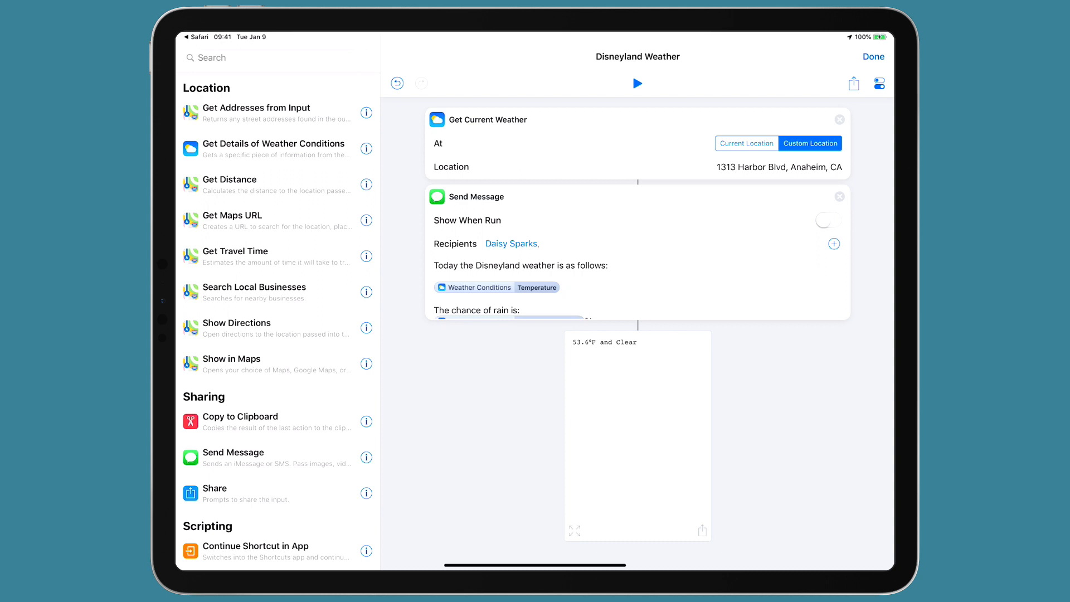
click(872, 56)
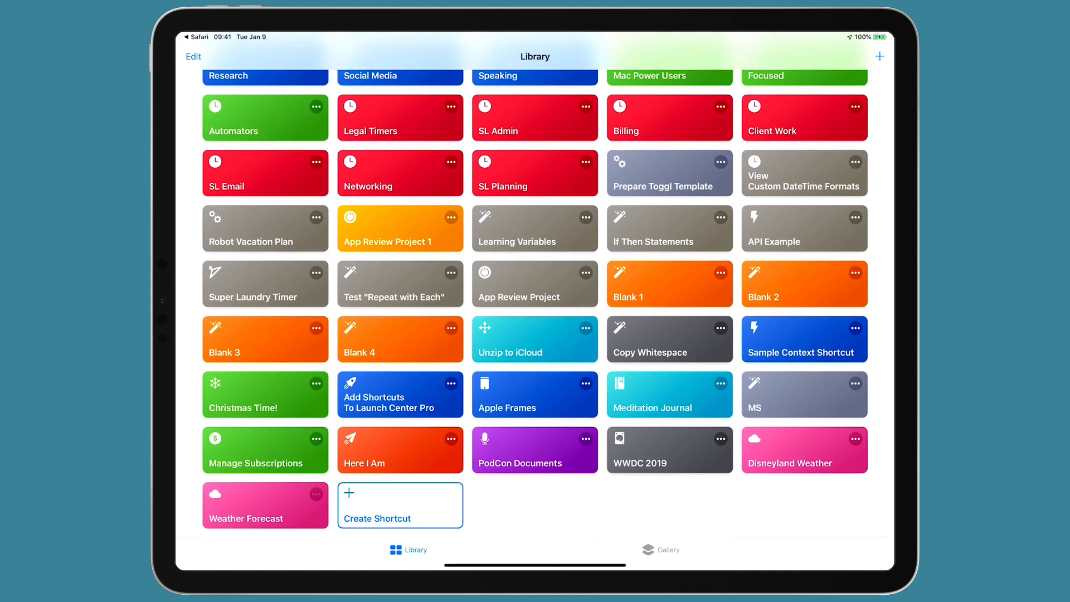
Step: Open the Weather Forecast shortcut from the Library
click(265, 505)
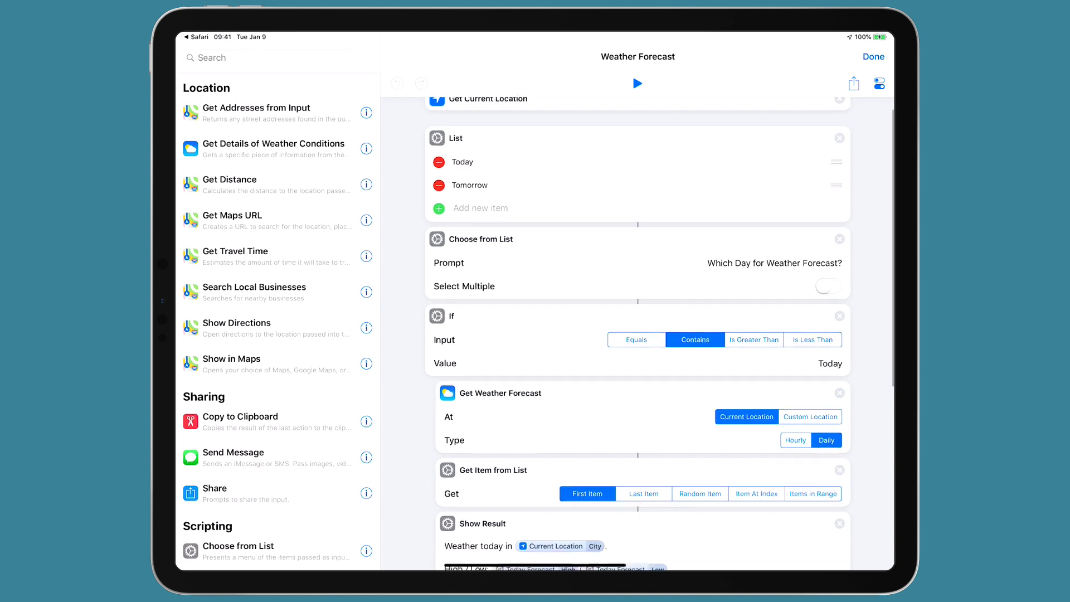
Step: Scroll down to the Show Result action to edit the High / Low line
scroll(down, 3)
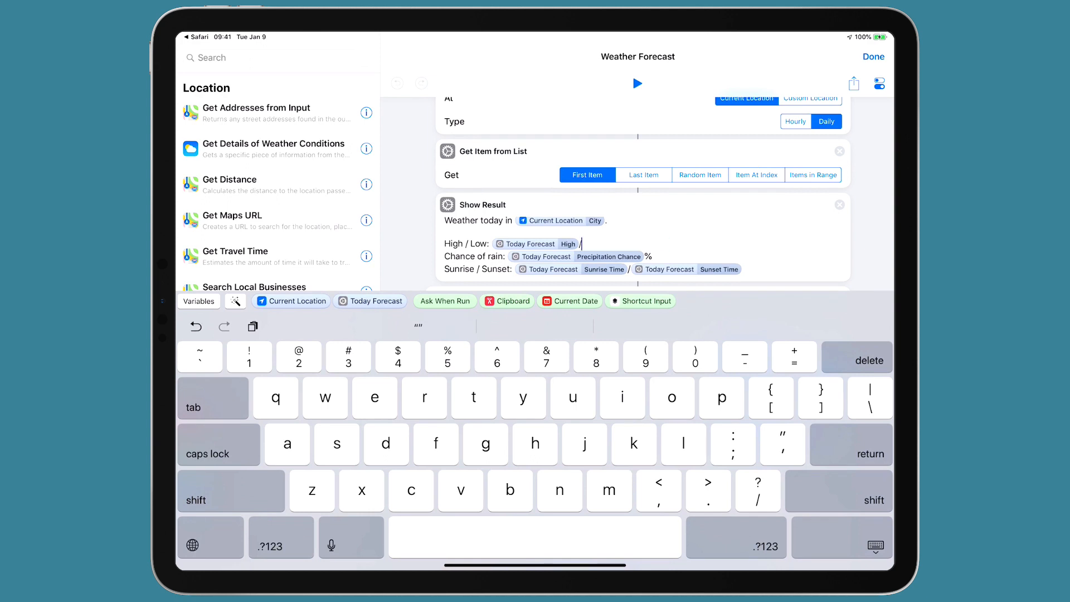
Step: Insert the full Weather Conditions forecast output after the slash and run the shortcut
scroll(up, 3)
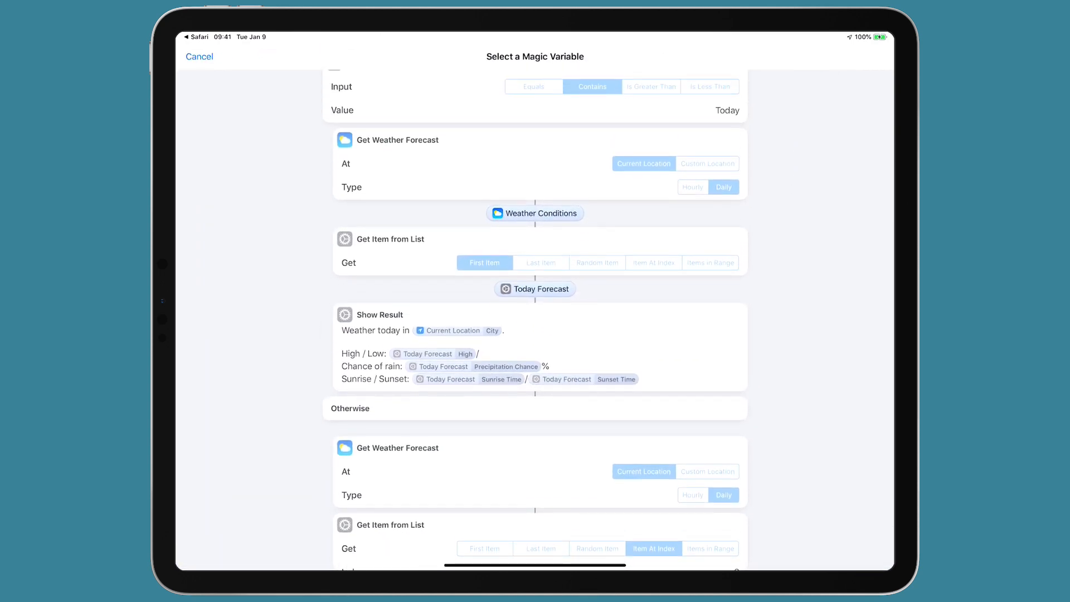
click(535, 213)
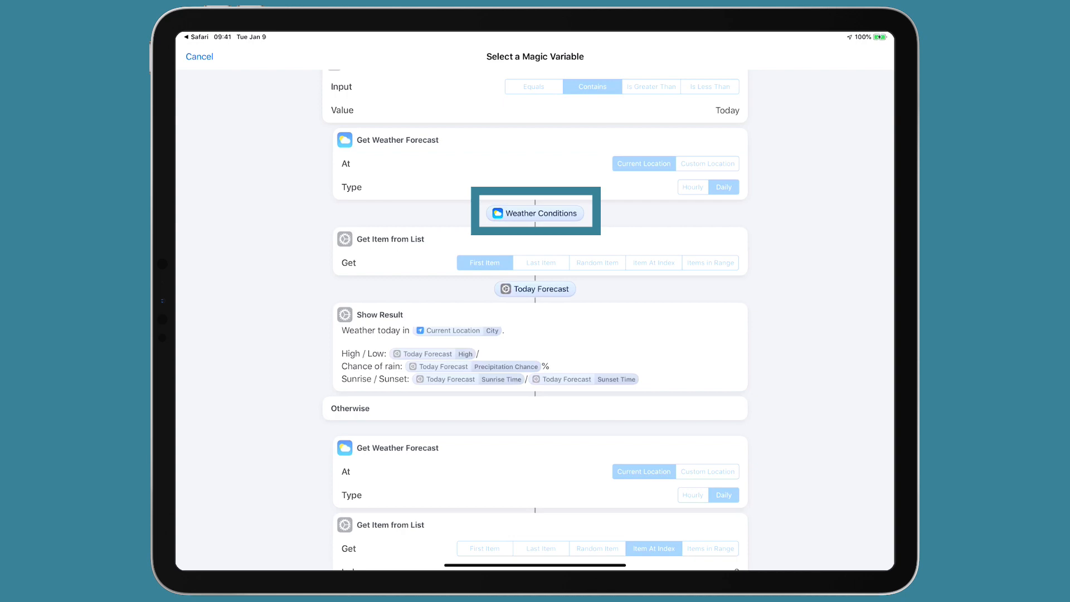
click(535, 212)
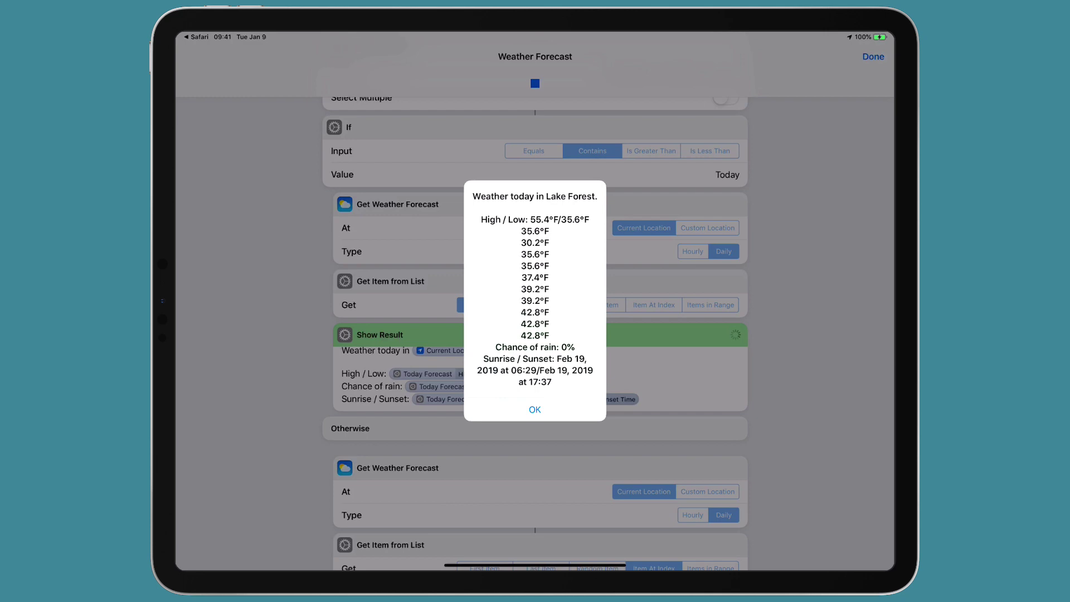
Step: Replace the inserted value with the Today Forecast low temperature, then rerun the shortcut
click(534, 409)
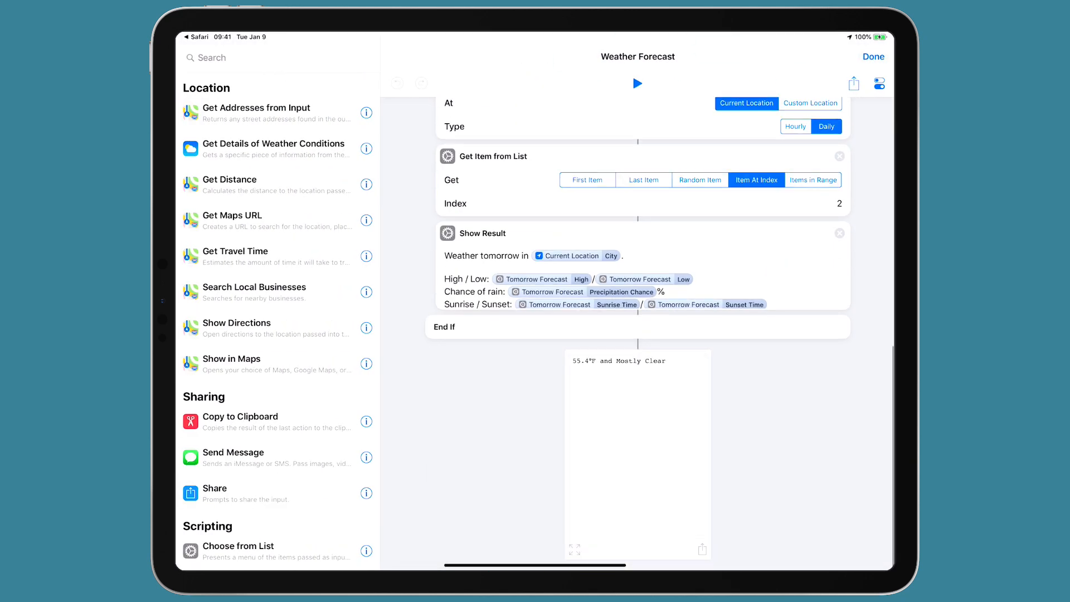
click(586, 174)
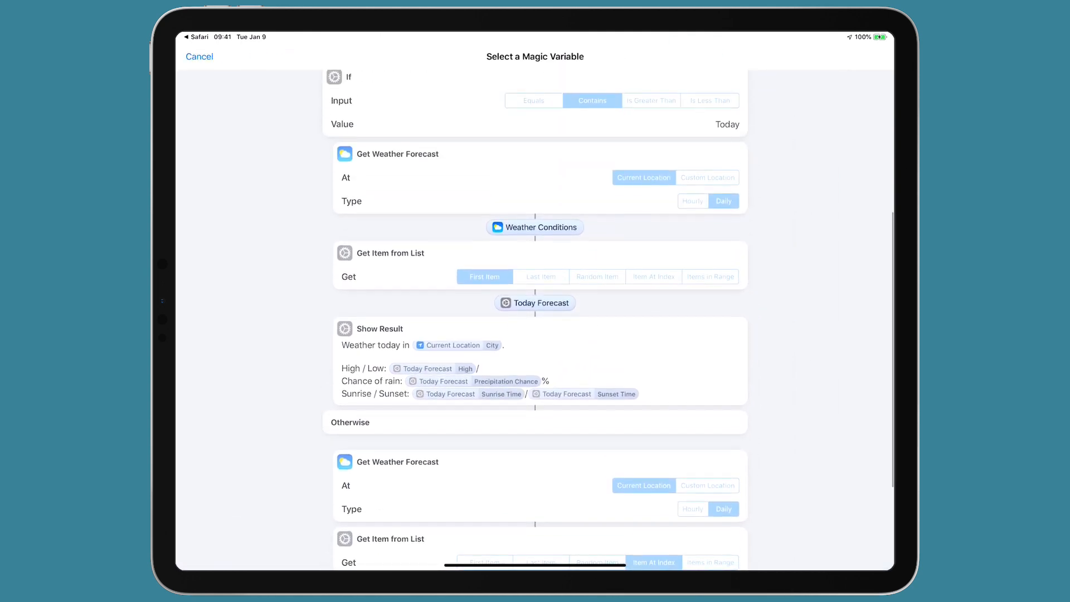
click(534, 276)
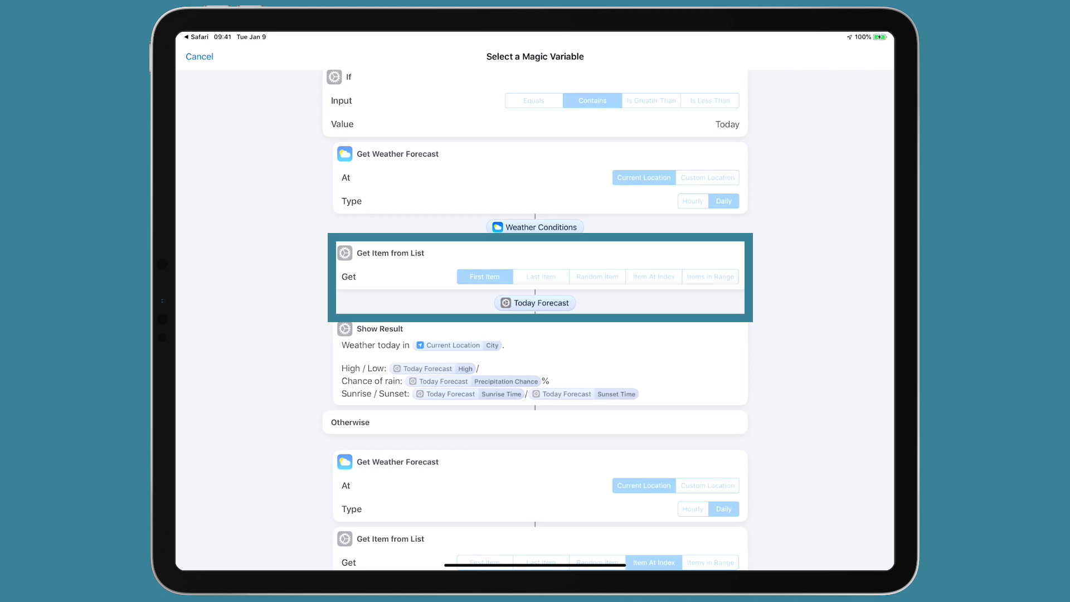
click(534, 301)
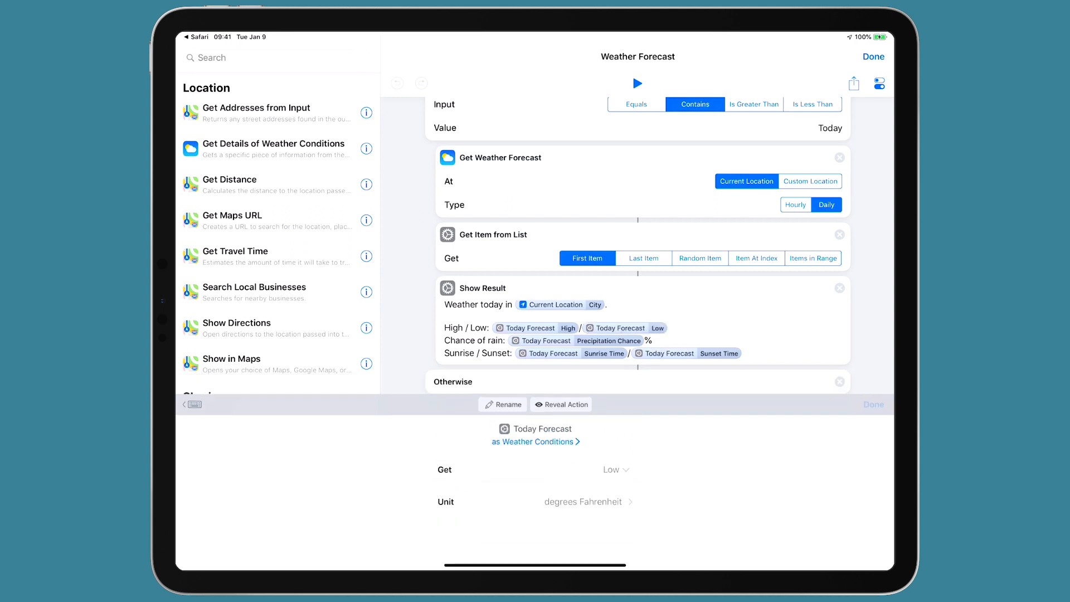
scroll(up, 3)
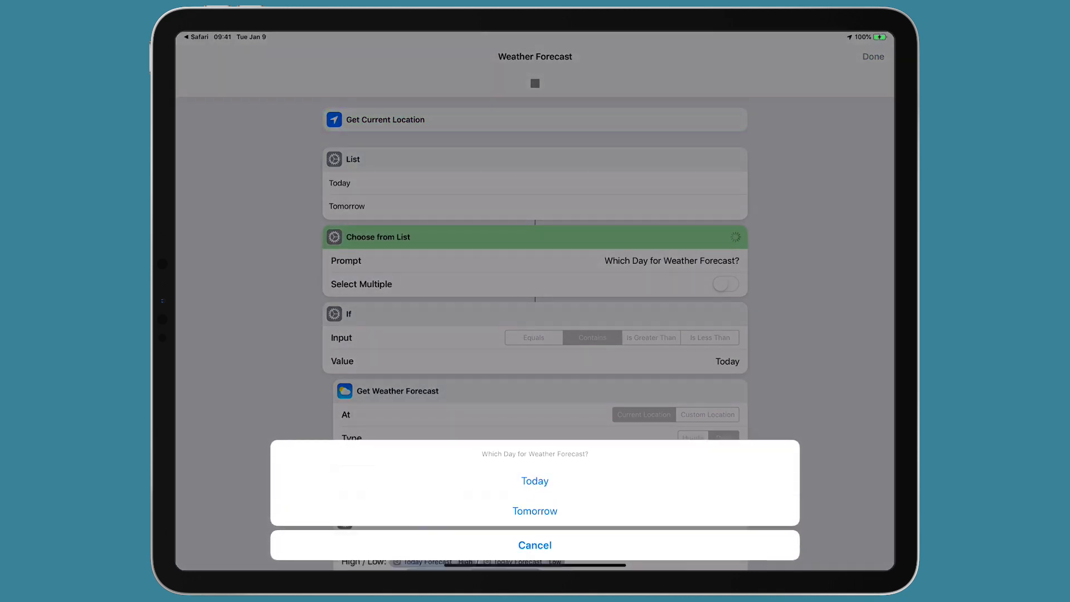
Step: Choose Today to get 55.4°F/35.6°F, dismiss it, and review the Otherwise branch
click(535, 480)
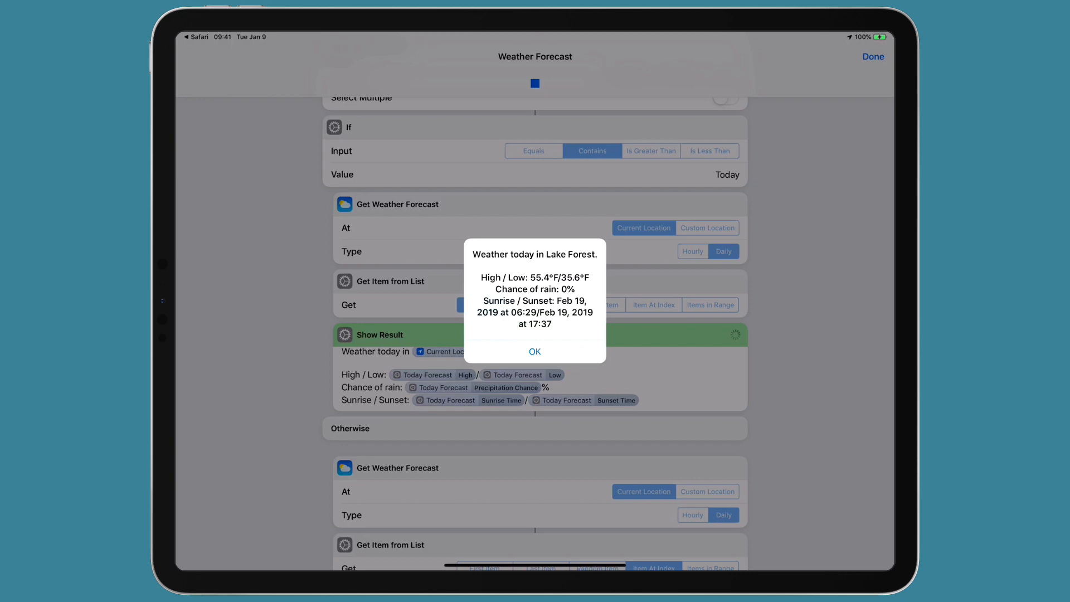
click(534, 352)
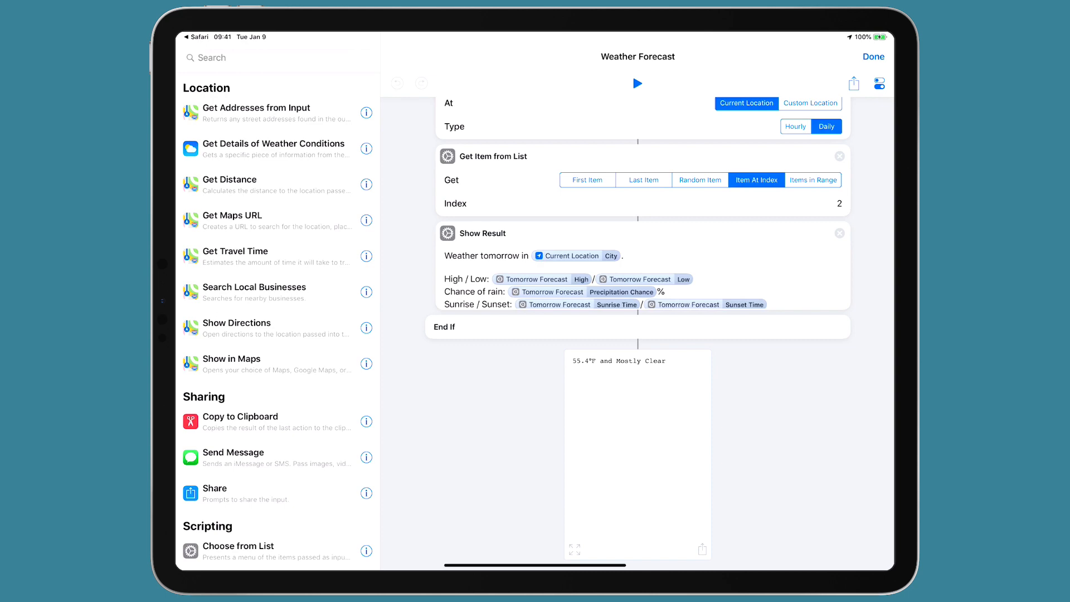
scroll(up, 3)
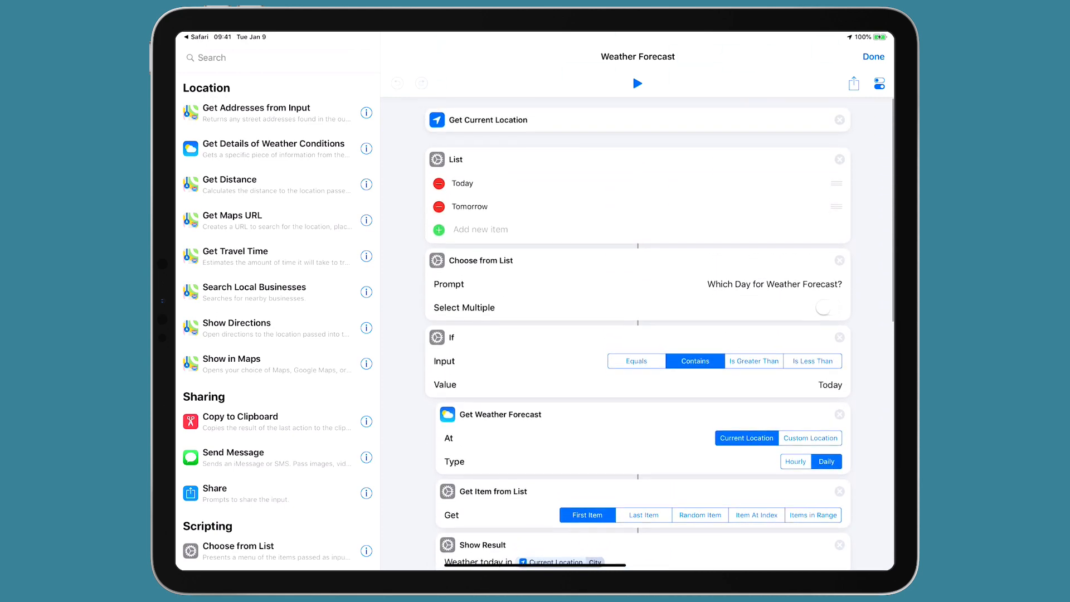
scroll(down, 3)
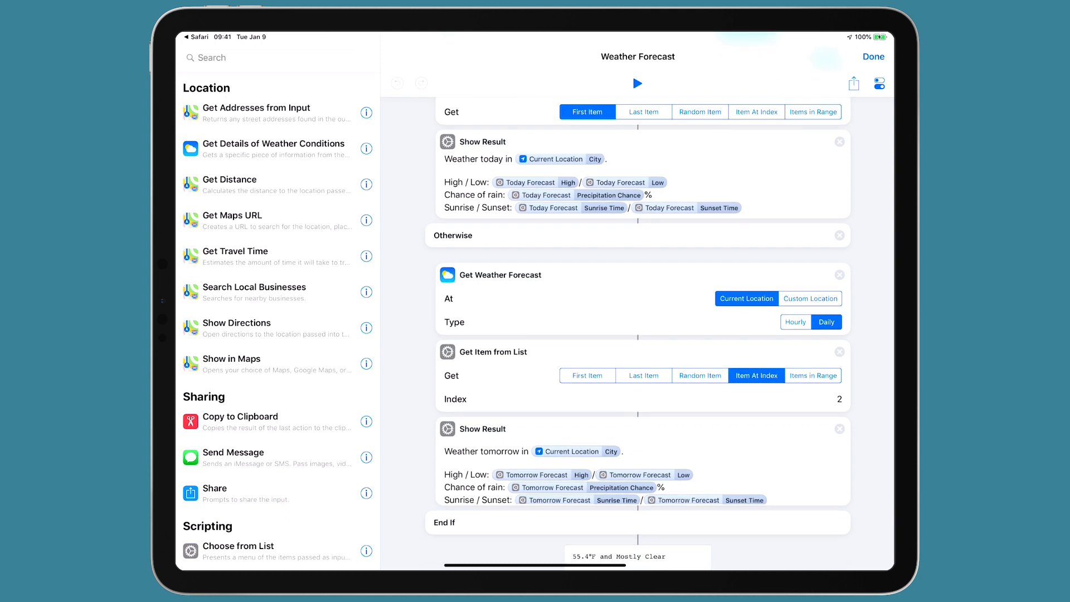
scroll(up, 3)
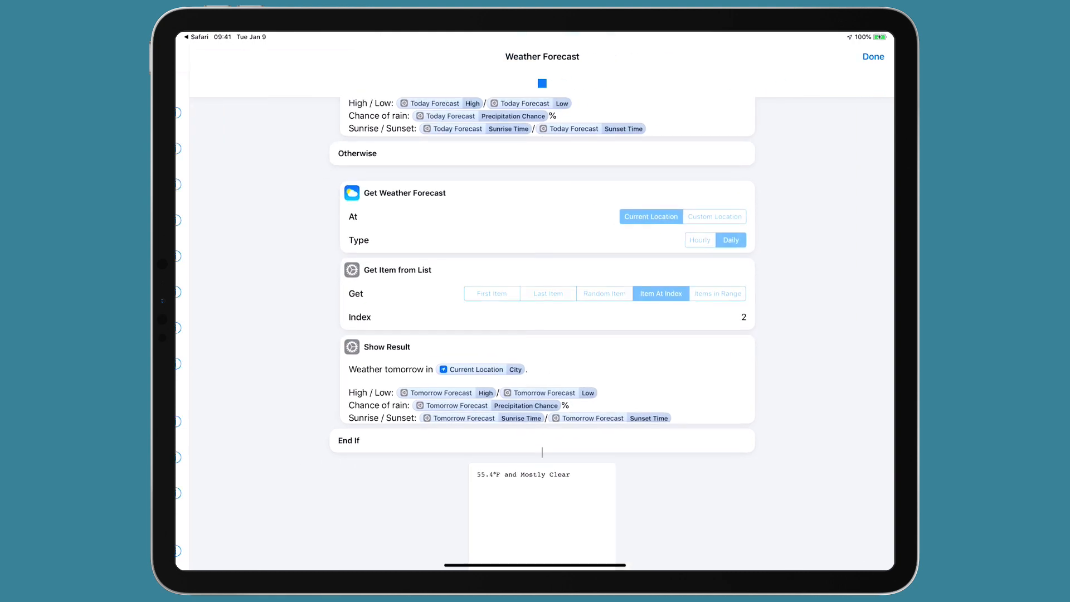
Step: Choose Tomorrow, read the 50°F/35.6°F and 70% rain result, and dismiss it
scroll(up, 3)
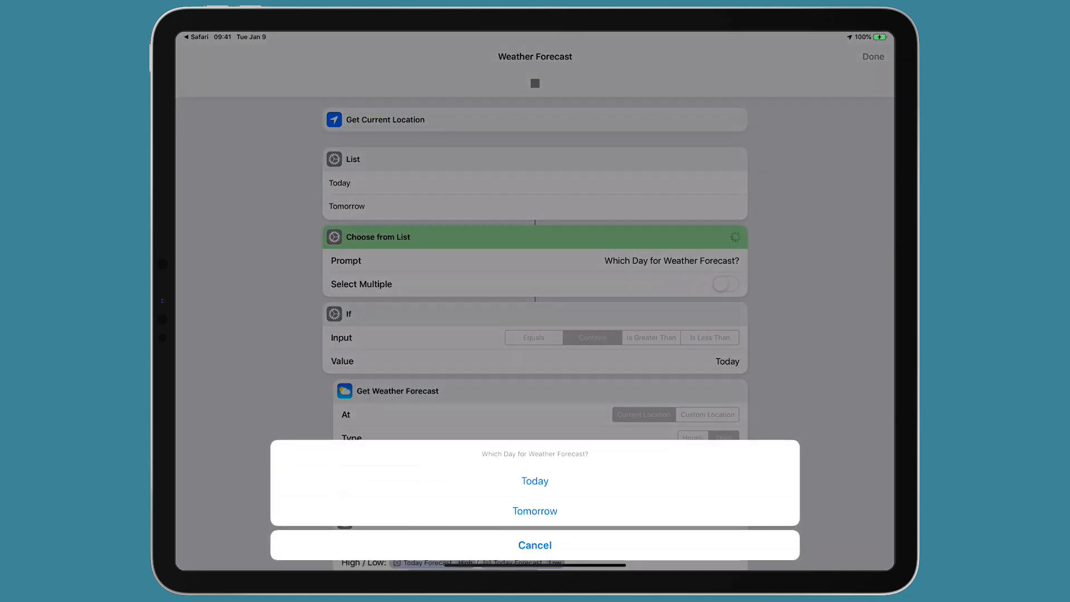
click(534, 511)
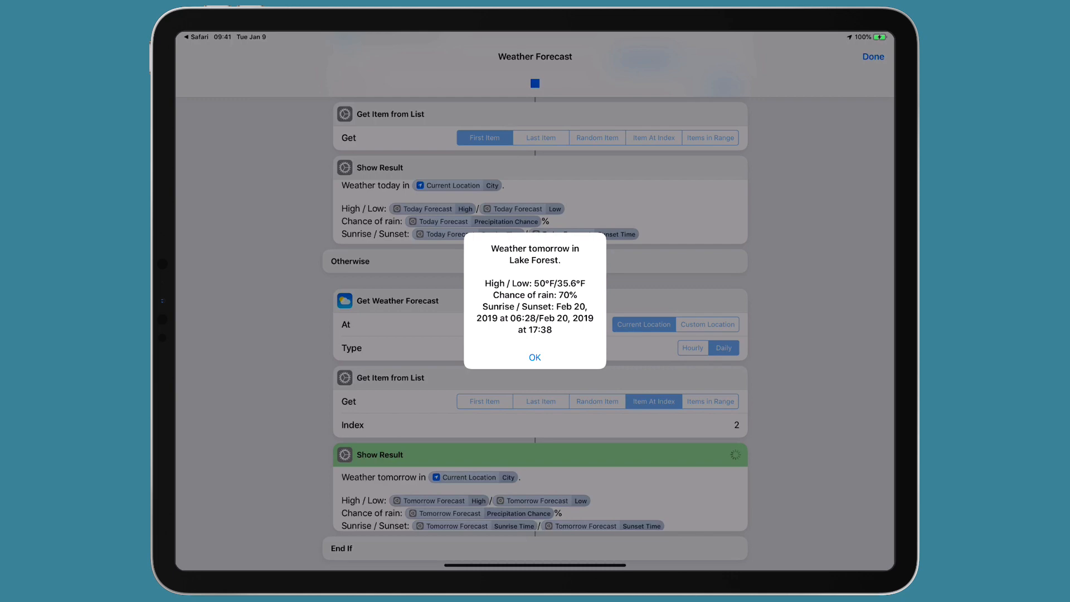
click(534, 356)
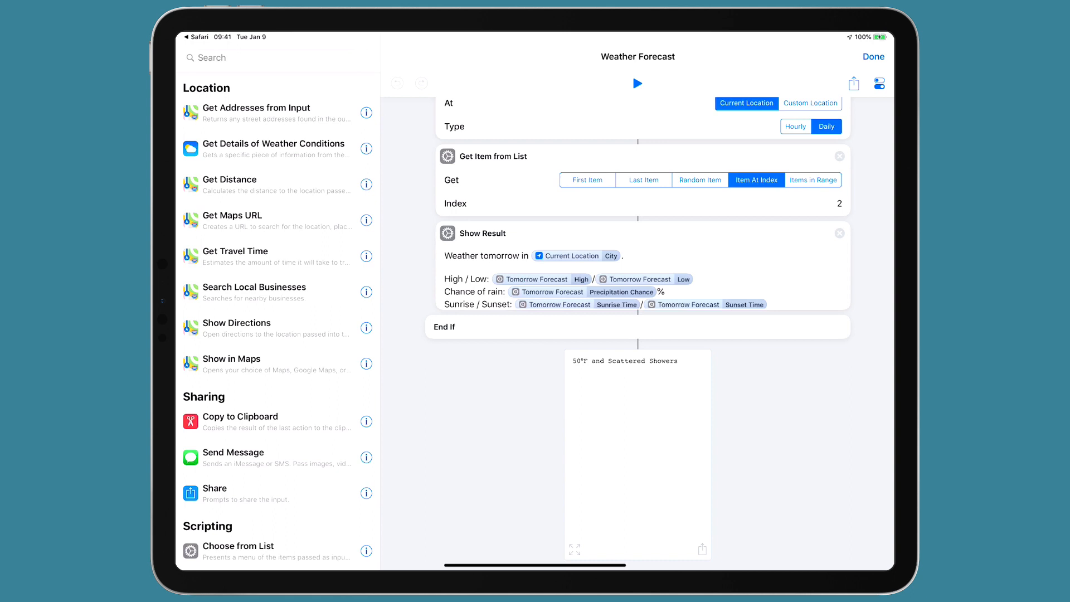